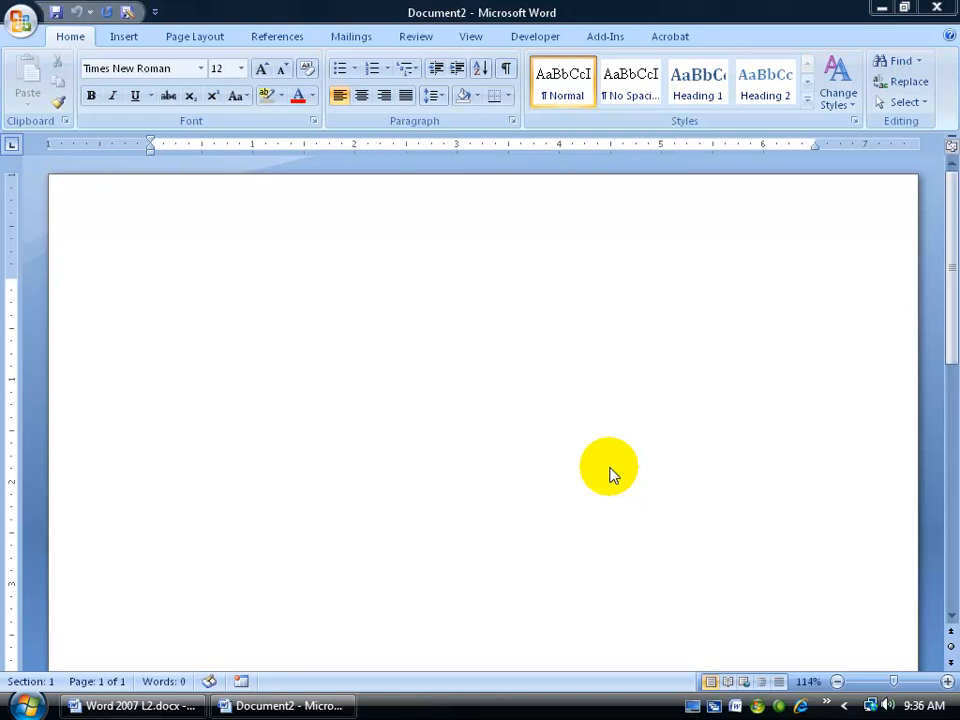
{"action": "mouse_move", "coordinate": [412, 336]}
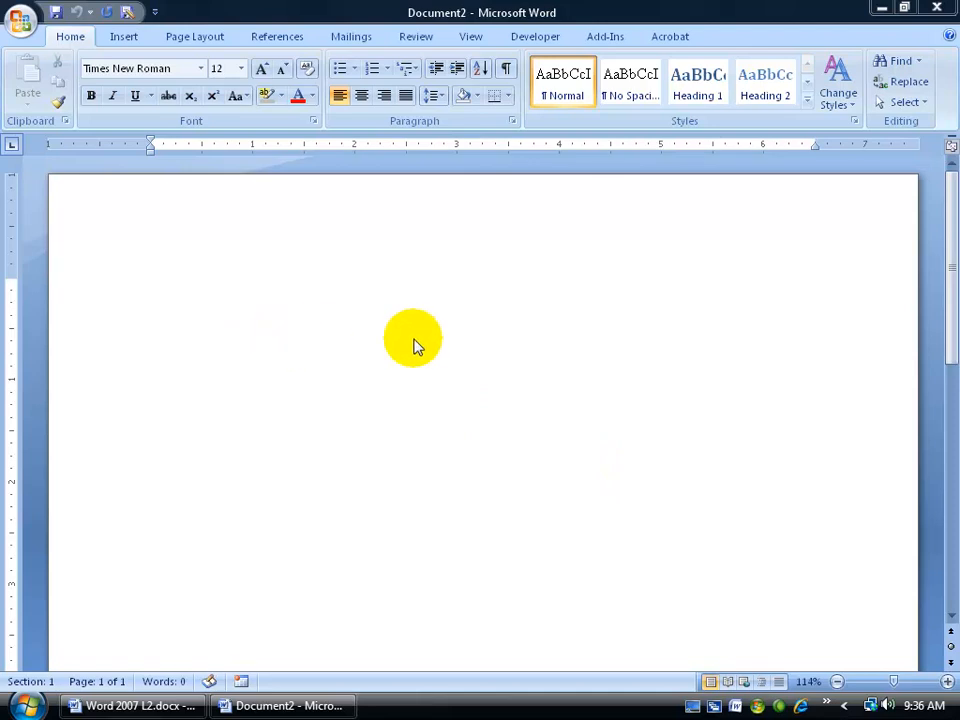
- Start a new document via the Office Button to reach the template gallery
{"action": "left_click", "coordinate": [22, 22]}
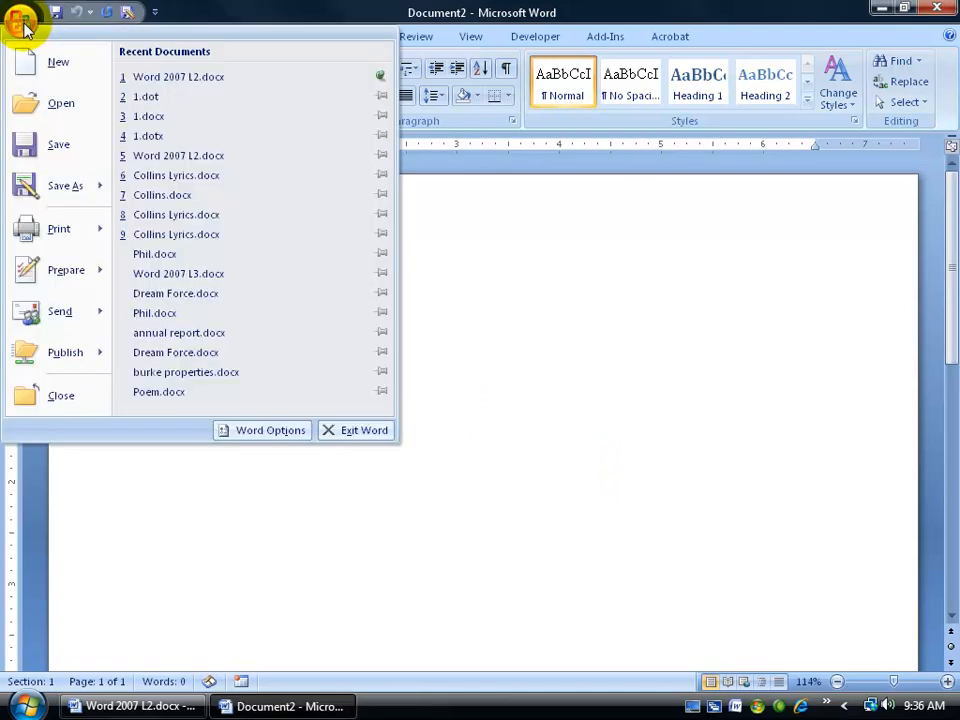
{"action": "left_click", "coordinate": [58, 62]}
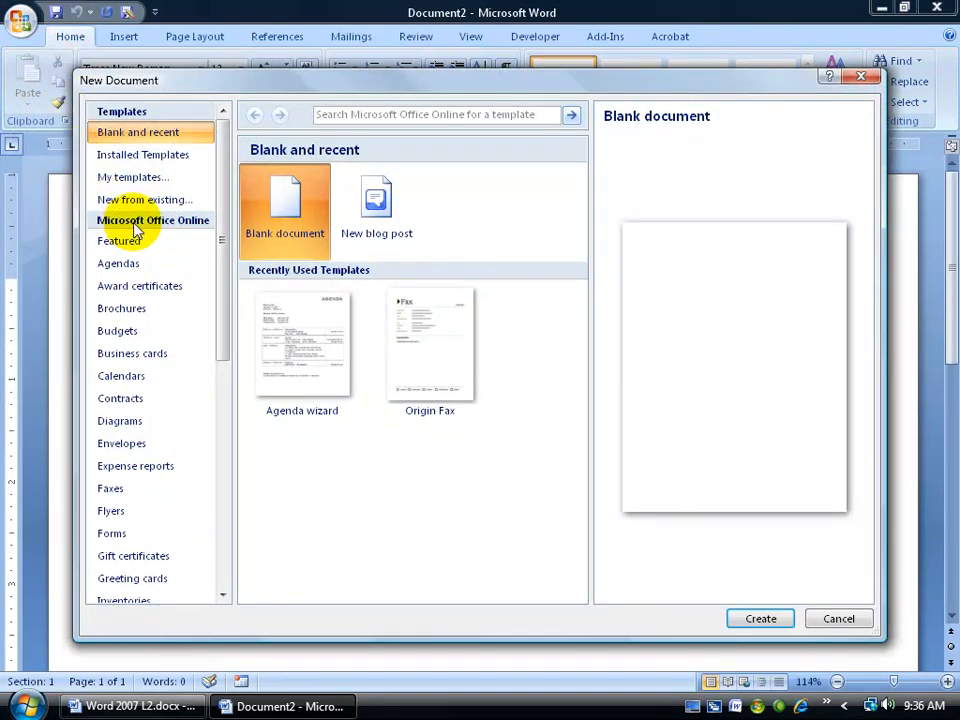
{"action": "mouse_move", "coordinate": [118, 264]}
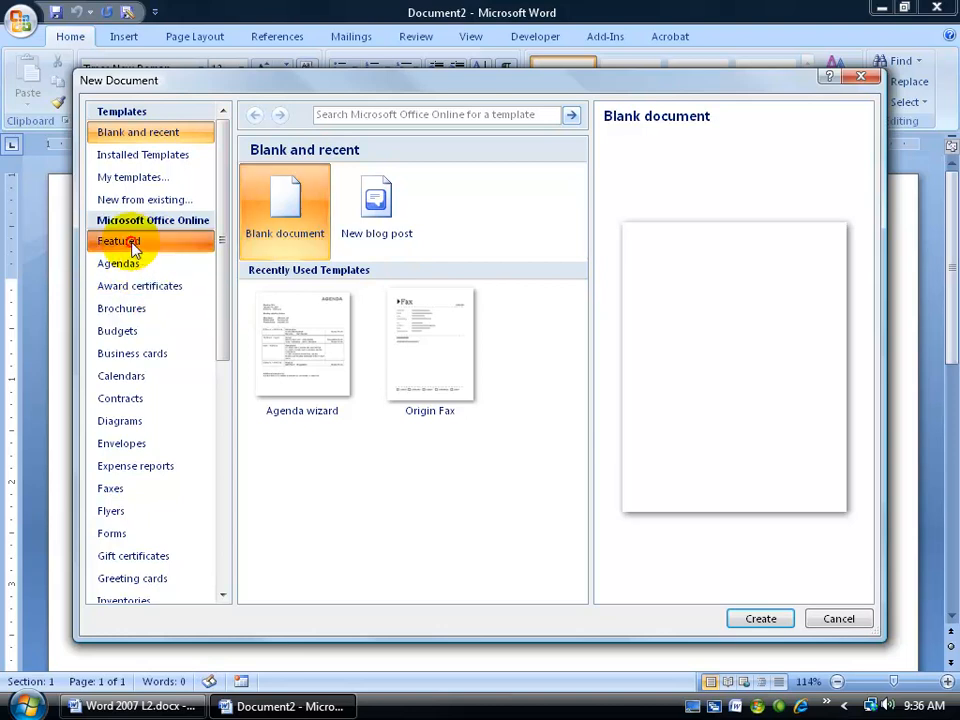
- Browse the online Agendas category and download the Agenda wizard template
{"action": "left_click", "coordinate": [118, 240]}
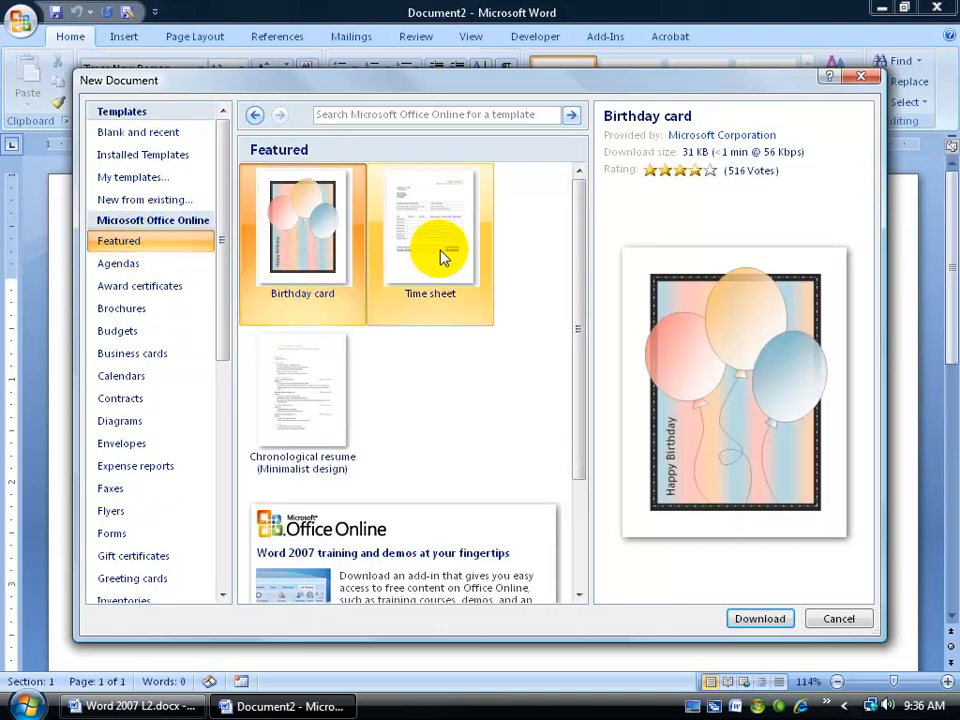
{"action": "left_click", "coordinate": [120, 308]}
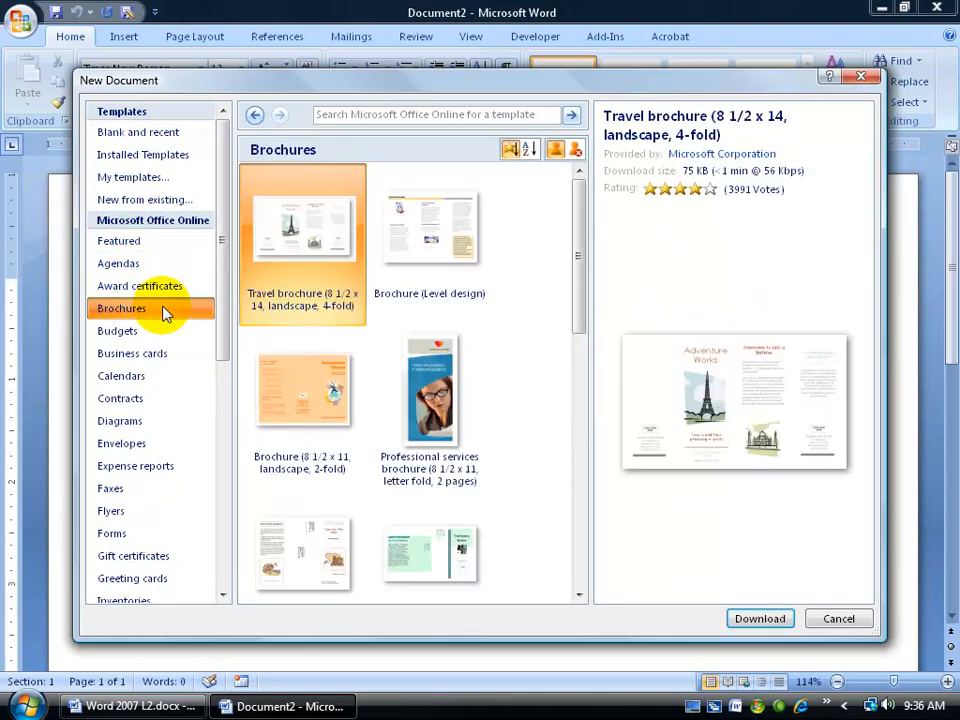
{"action": "left_click", "coordinate": [118, 264]}
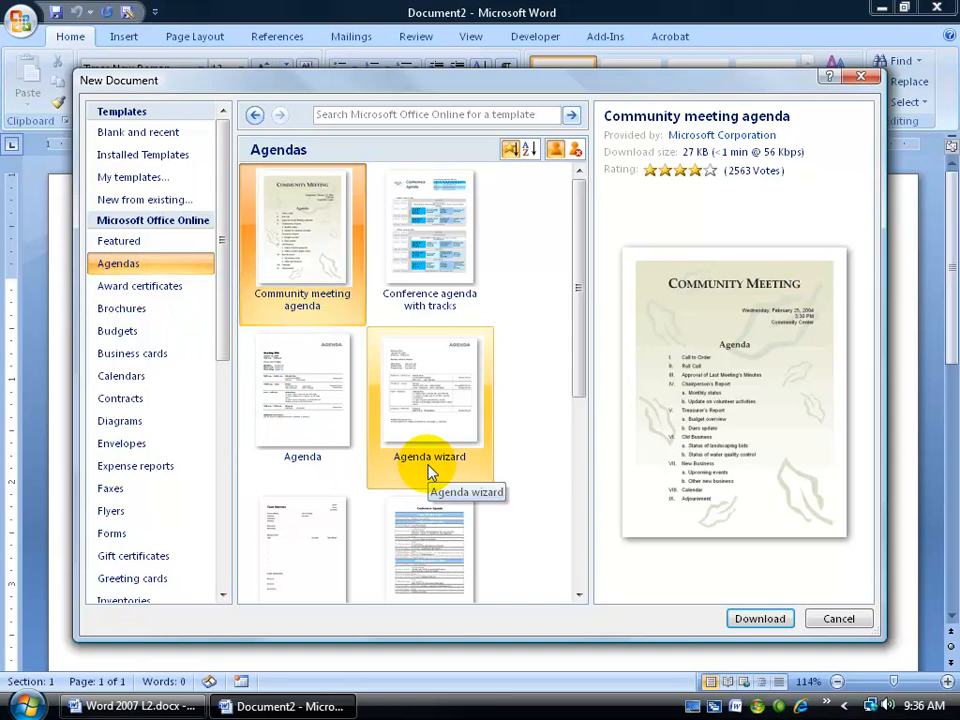
{"action": "mouse_move", "coordinate": [302, 400]}
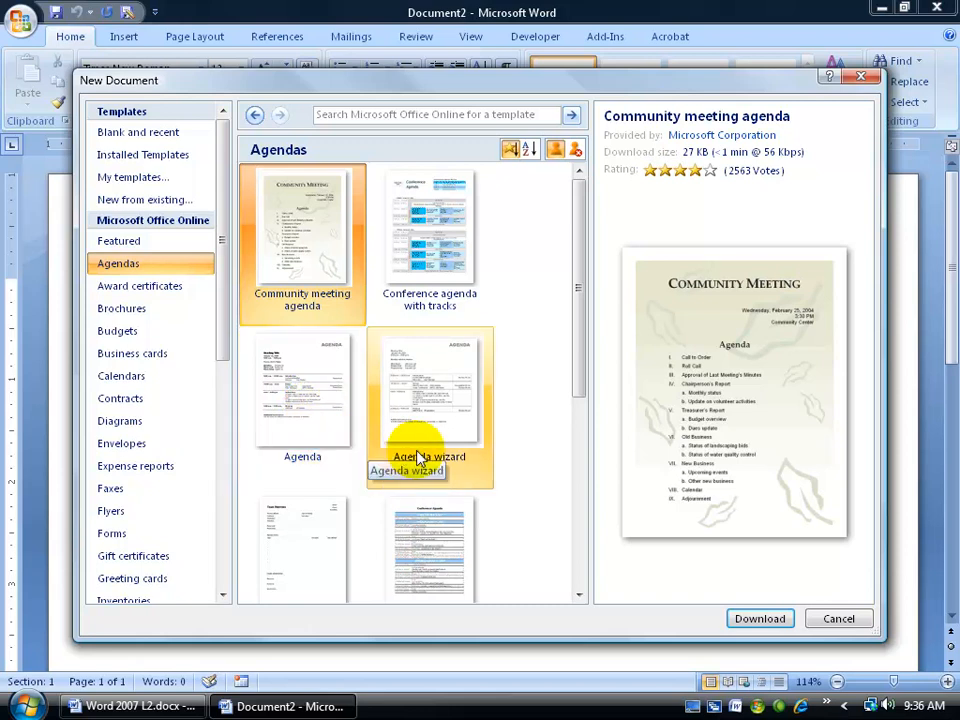
{"action": "left_click", "coordinate": [428, 400]}
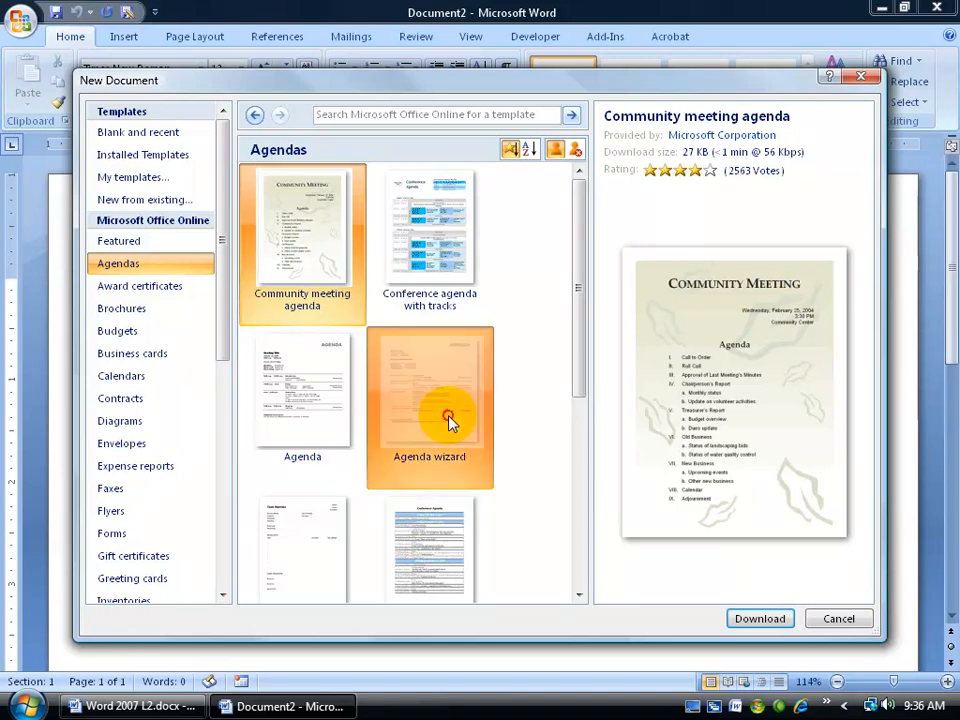
{"action": "left_click", "coordinate": [760, 618]}
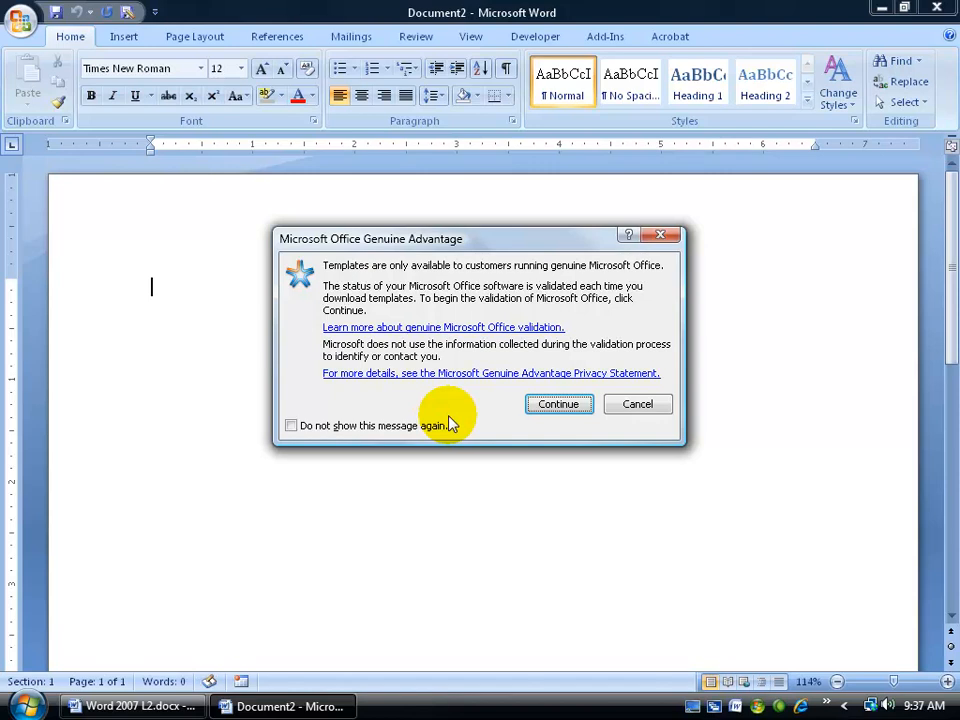
- Continue past the Genuine Advantage validation so the Agenda Wizard launches
{"action": "left_click", "coordinate": [558, 404]}
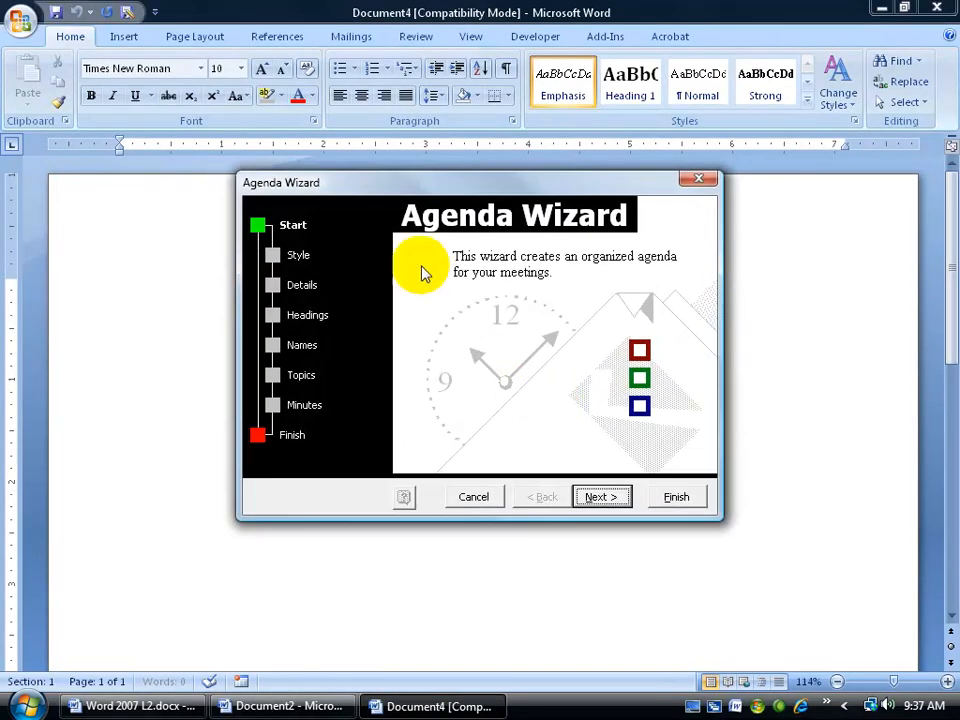
{"action": "mouse_move", "coordinate": [350, 396]}
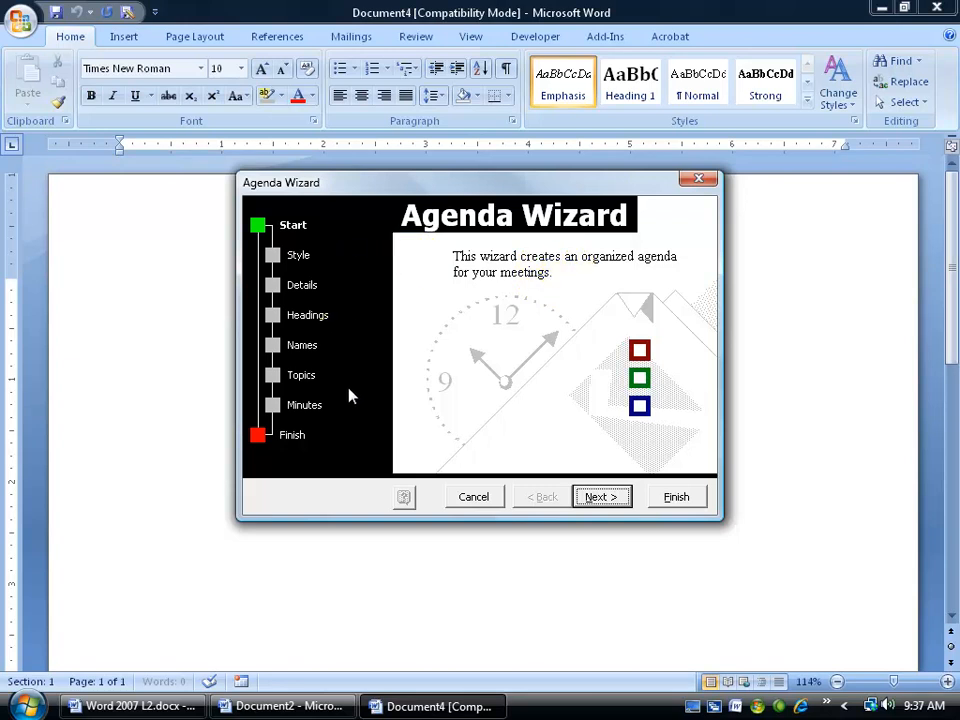
{"action": "mouse_move", "coordinate": [322, 296]}
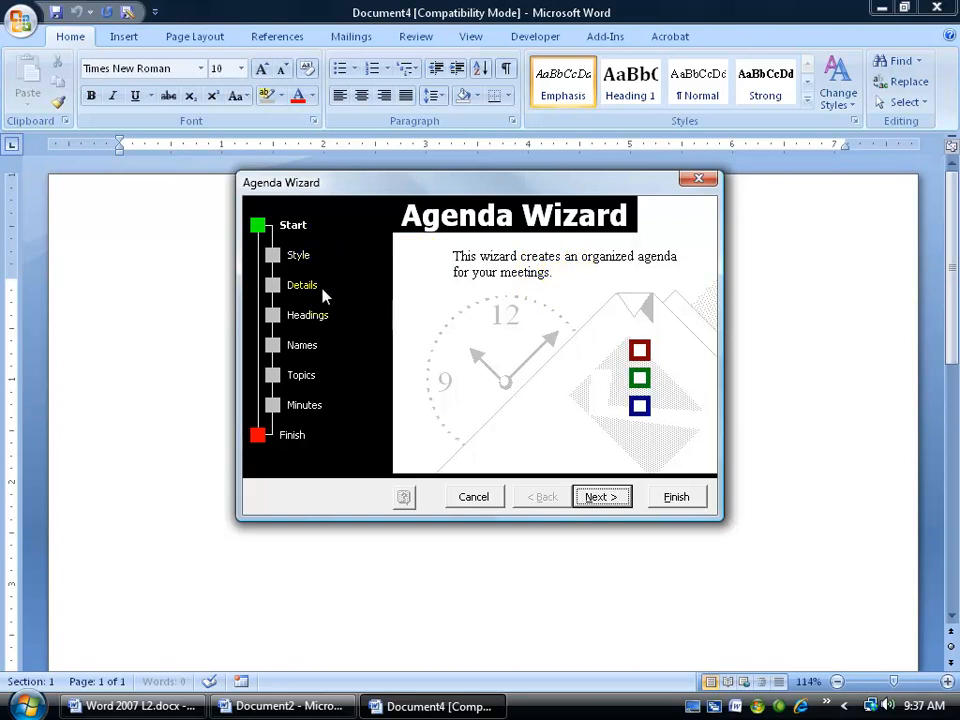
{"action": "mouse_move", "coordinate": [332, 328]}
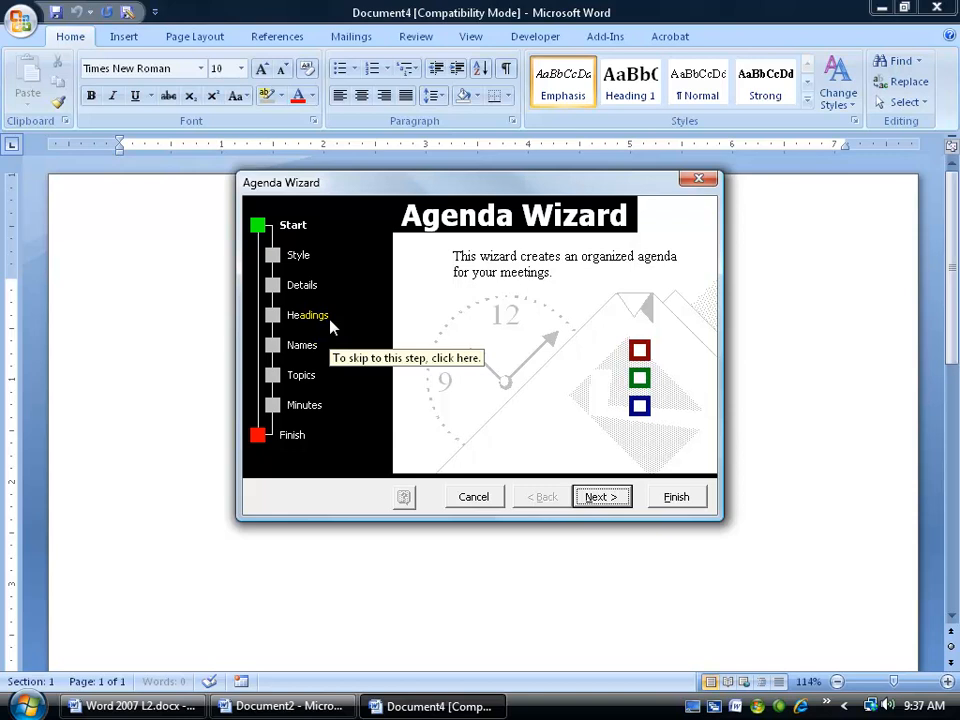
{"action": "mouse_move", "coordinate": [296, 440]}
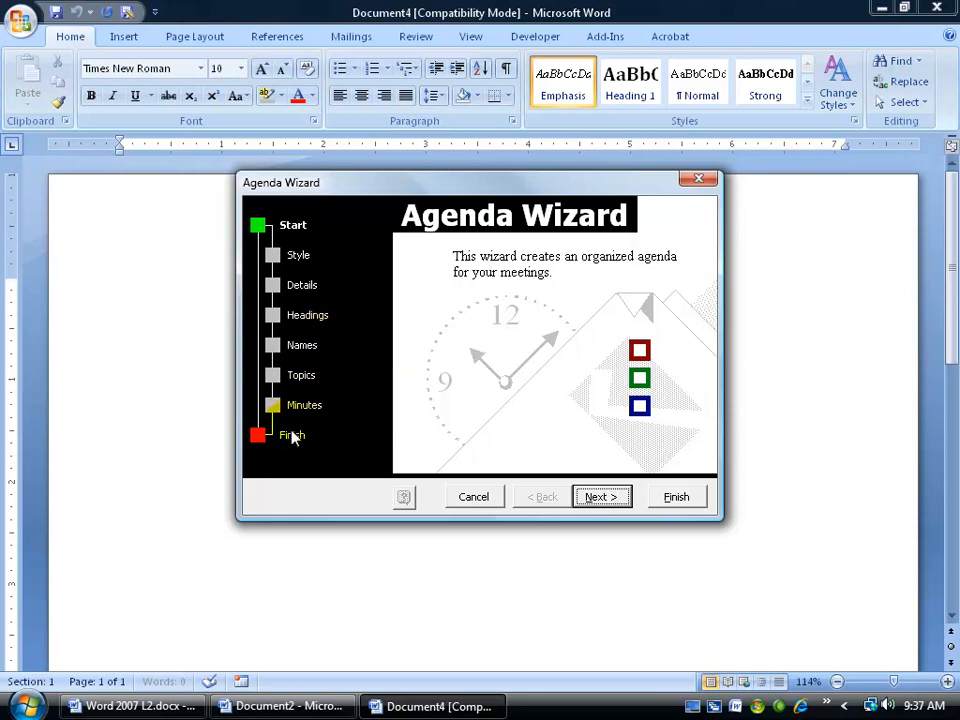
{"action": "mouse_move", "coordinate": [676, 496]}
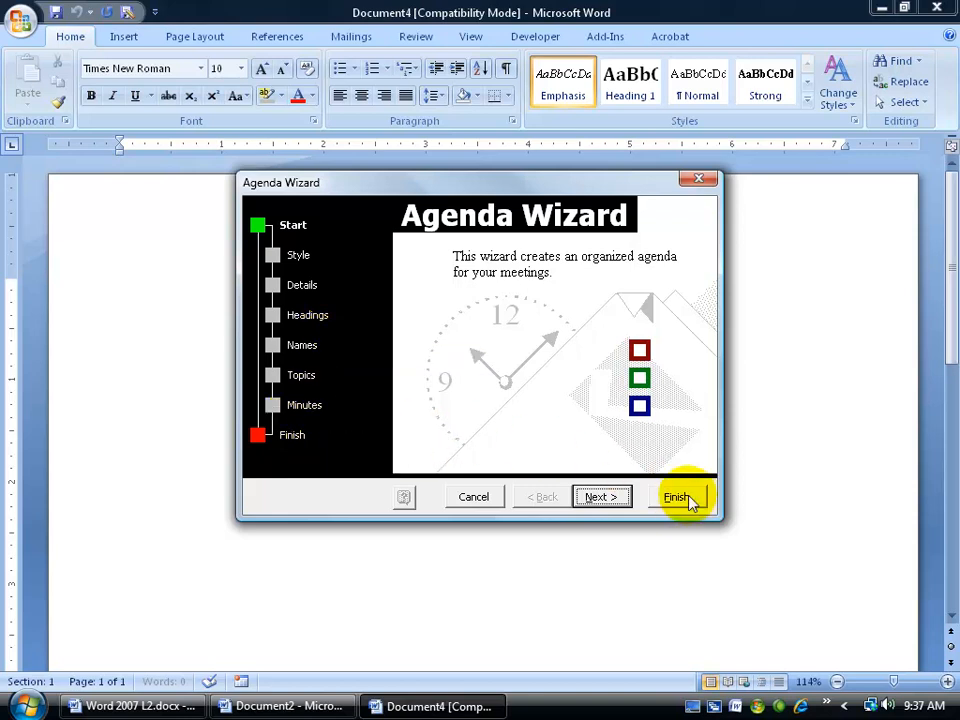
{"action": "mouse_move", "coordinate": [548, 388]}
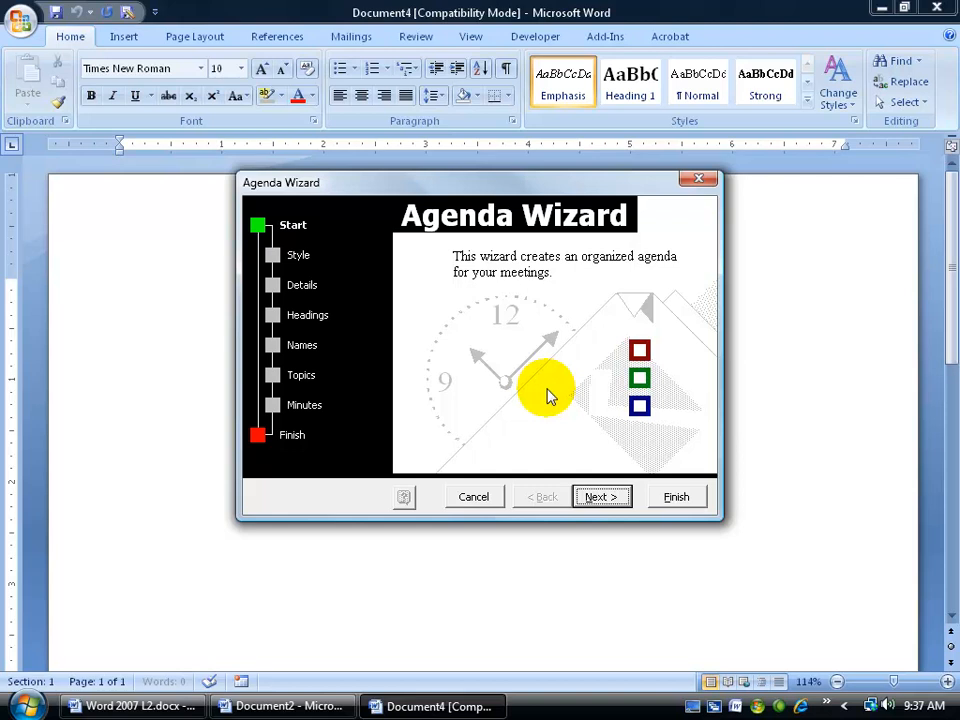
{"action": "mouse_move", "coordinate": [404, 328]}
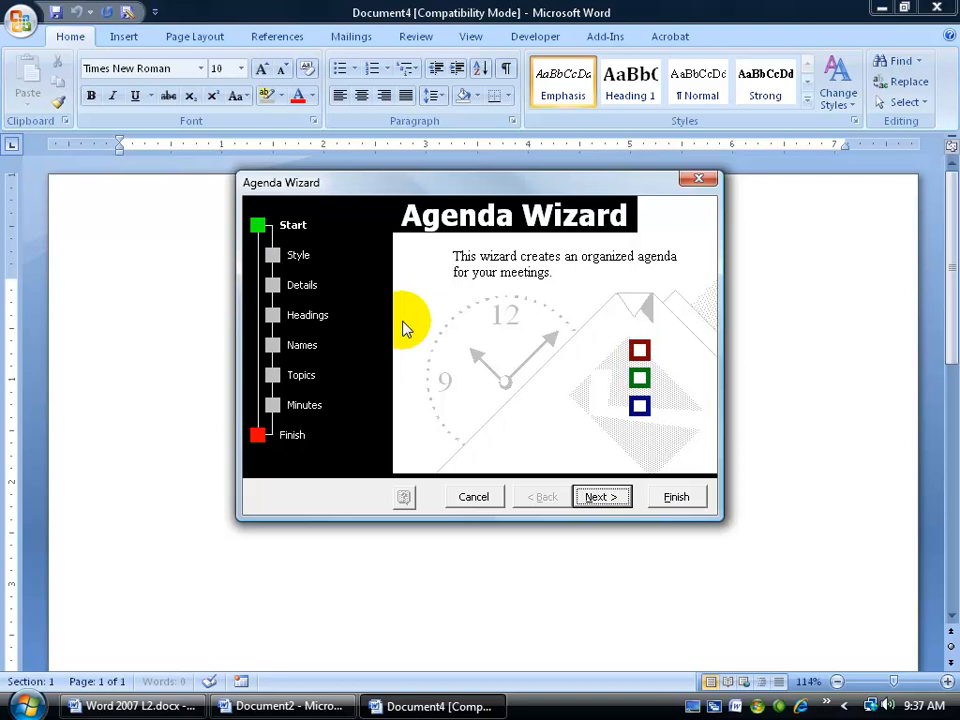
{"action": "mouse_move", "coordinate": [600, 496]}
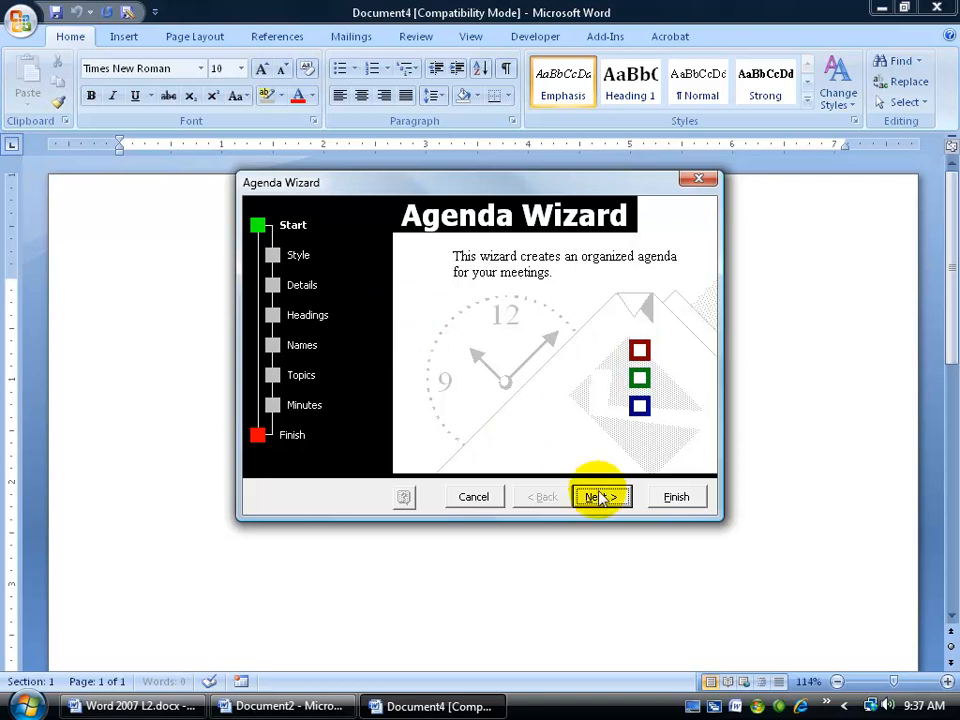
- Move between the wizard's start and style pages and choose the Boxes agenda style
{"action": "left_click", "coordinate": [596, 496]}
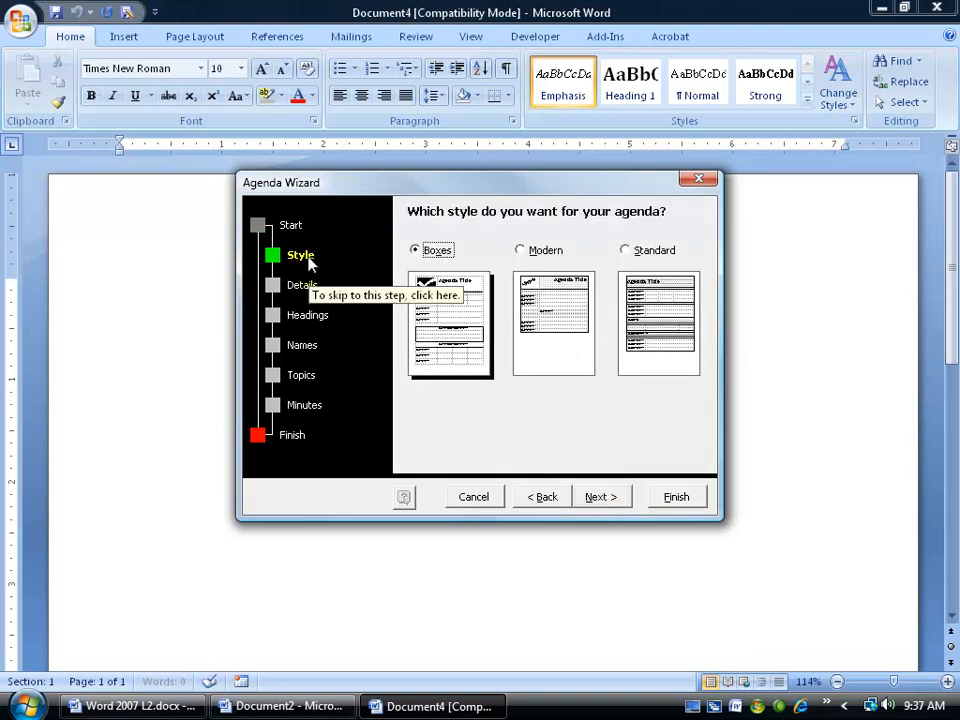
{"action": "left_click", "coordinate": [544, 496]}
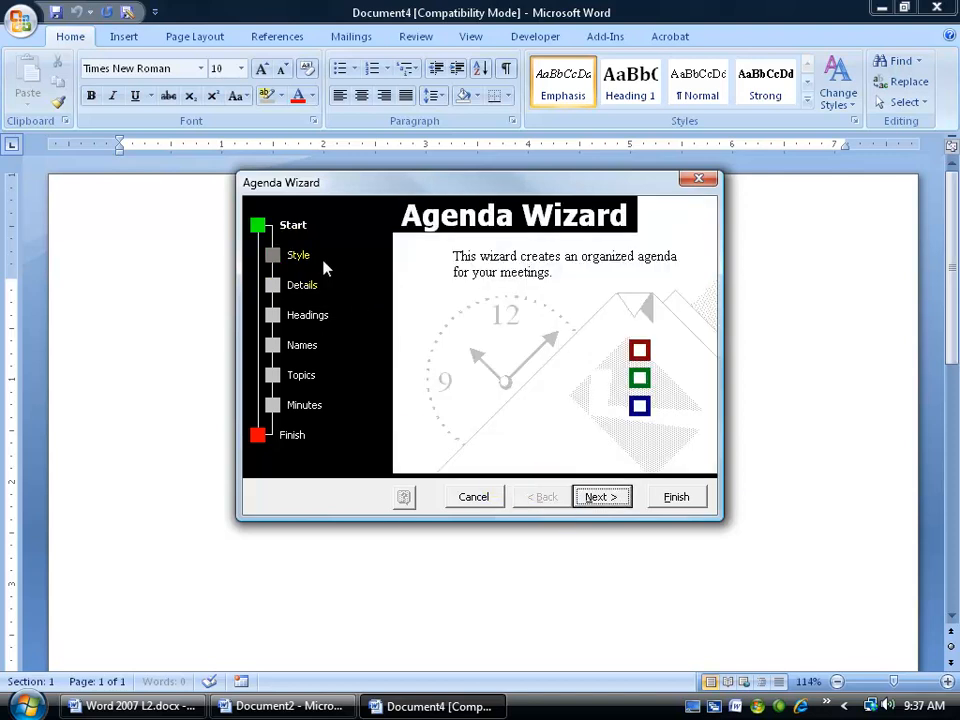
{"action": "left_click", "coordinate": [600, 496]}
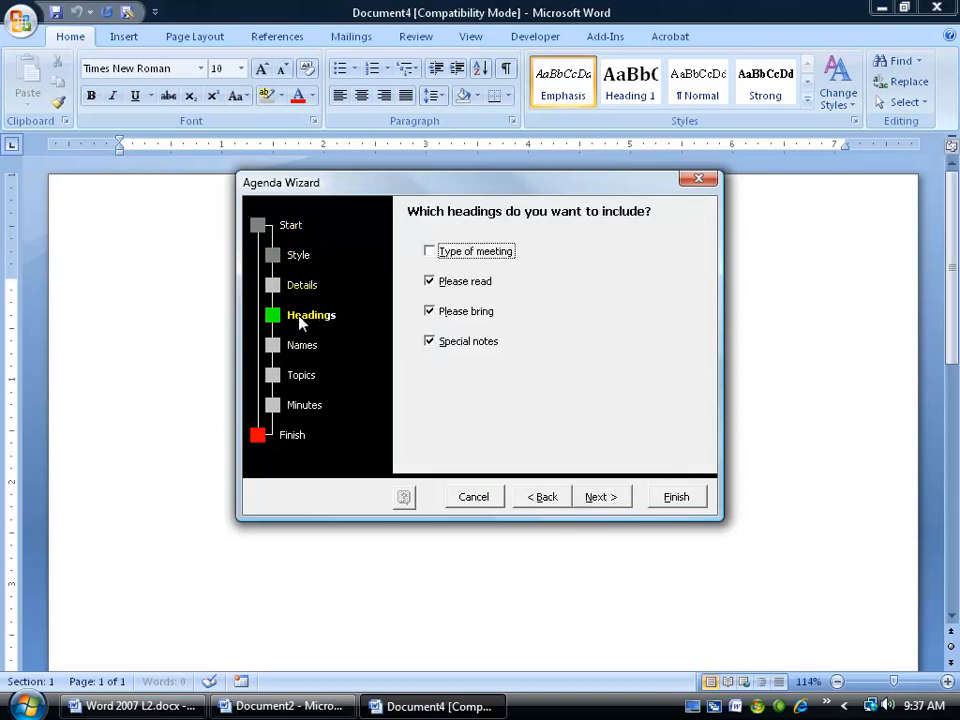
{"action": "left_click", "coordinate": [544, 496]}
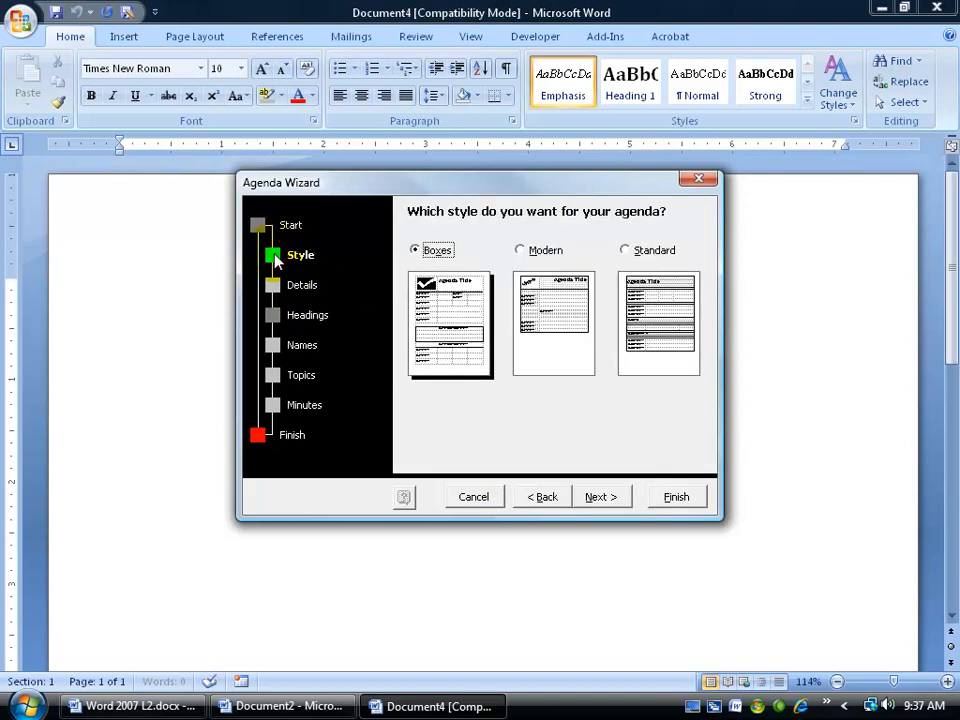
{"action": "mouse_move", "coordinate": [510, 410]}
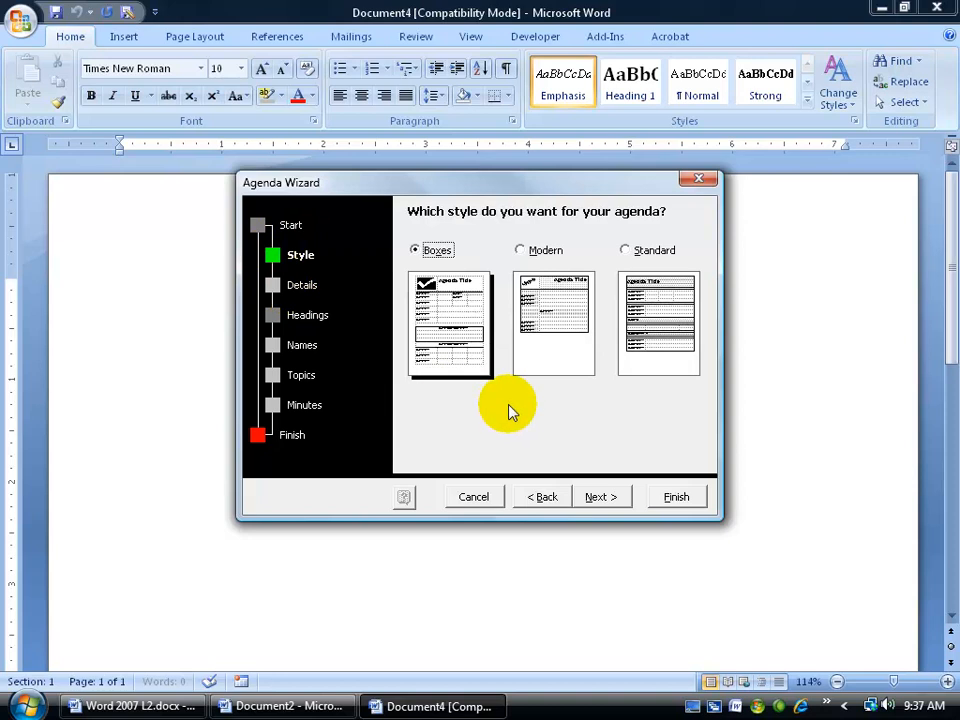
{"action": "mouse_move", "coordinate": [502, 404]}
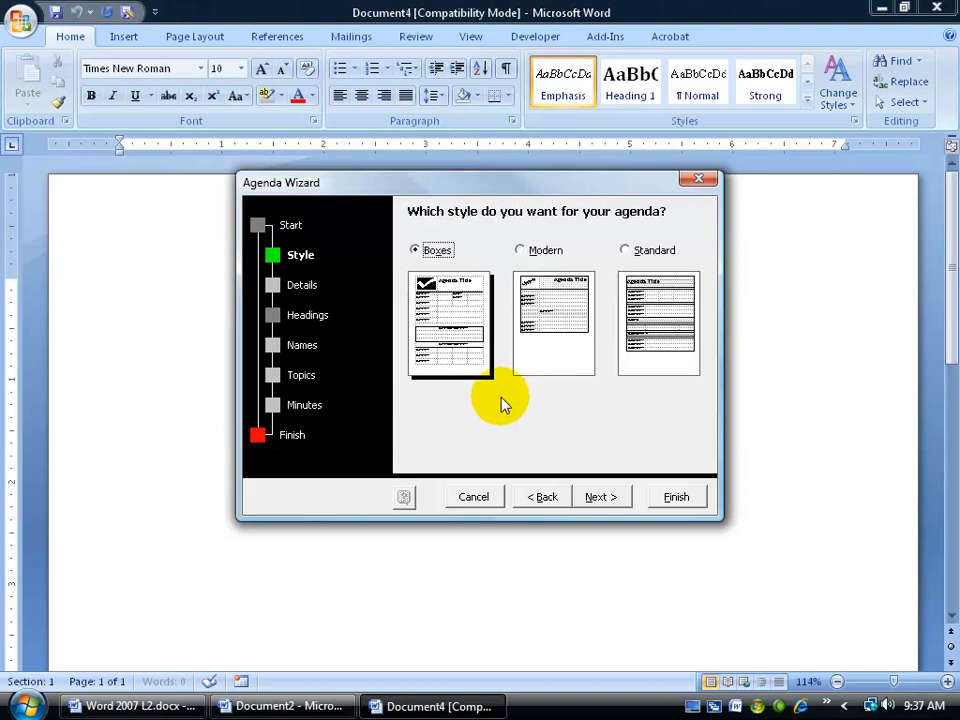
{"action": "mouse_move", "coordinate": [490, 400]}
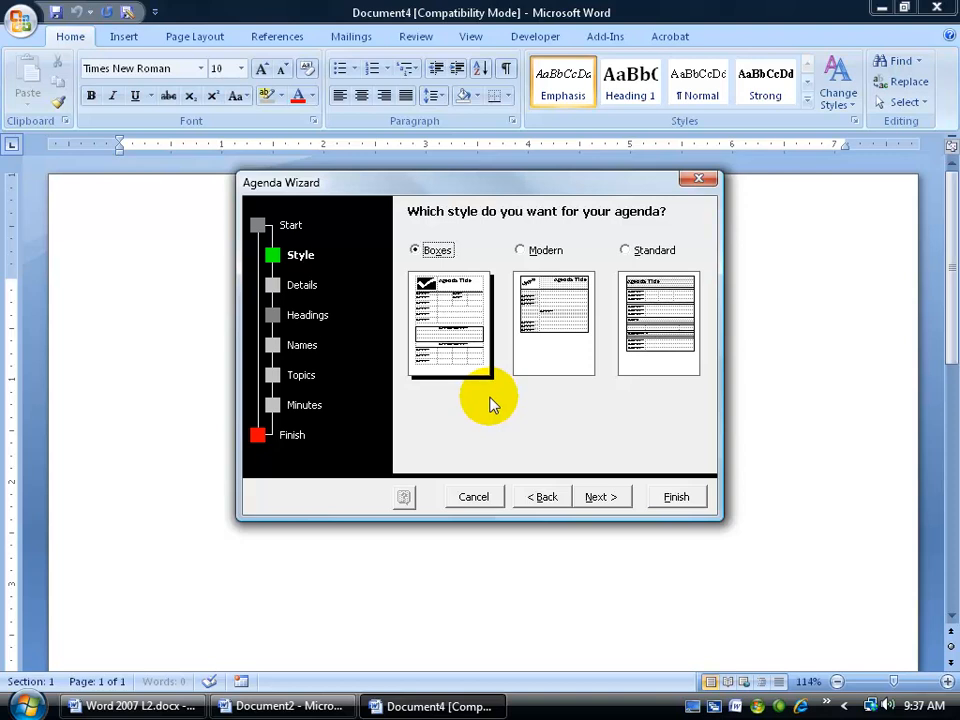
{"action": "mouse_move", "coordinate": [610, 352]}
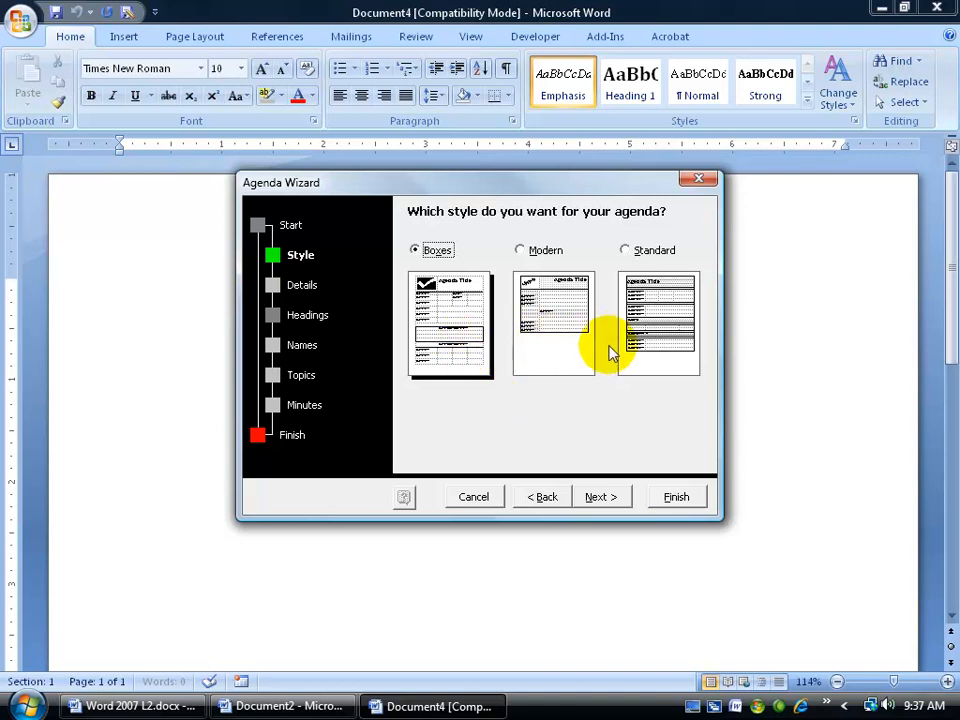
{"action": "mouse_move", "coordinate": [600, 496]}
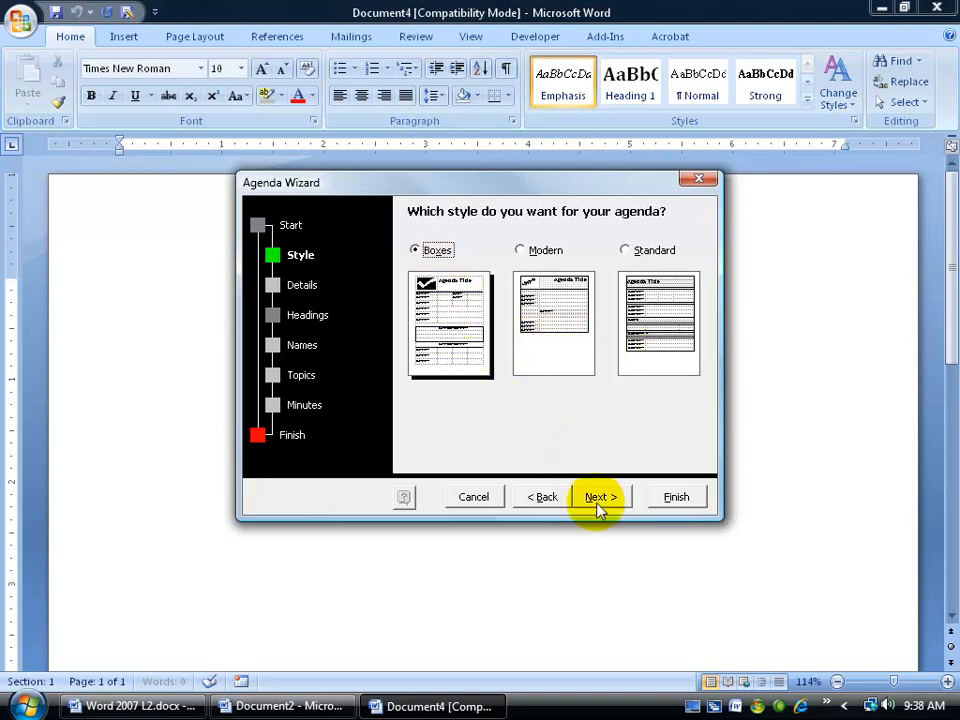
- Enter the meeting details: time 2:00 PM and location completed to Doughnut Shoppe
{"action": "left_click", "coordinate": [600, 496]}
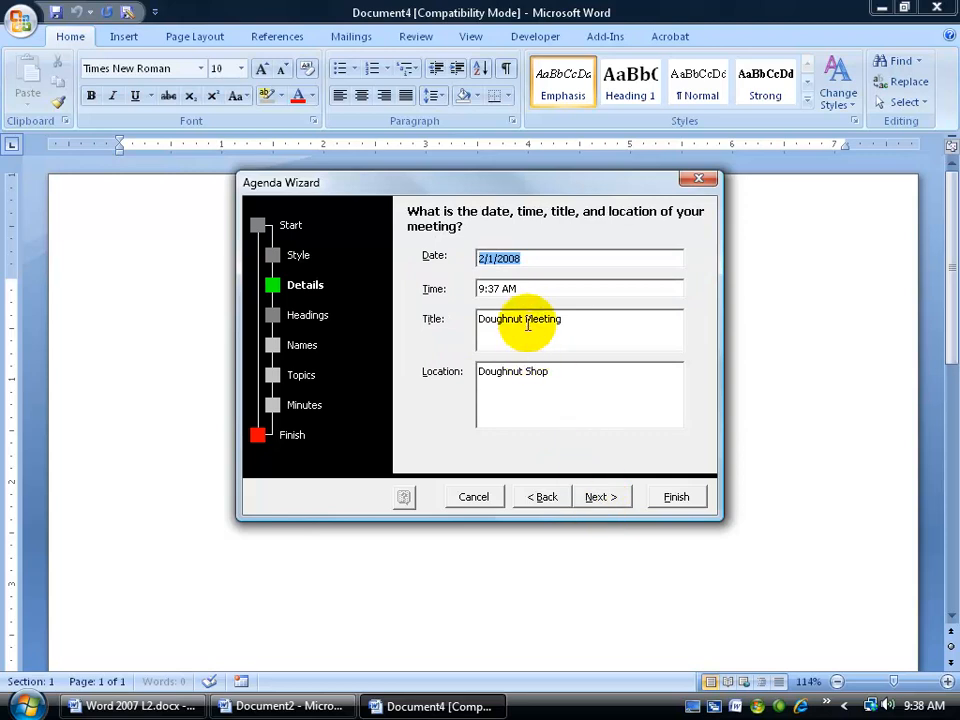
{"action": "mouse_move", "coordinate": [530, 284]}
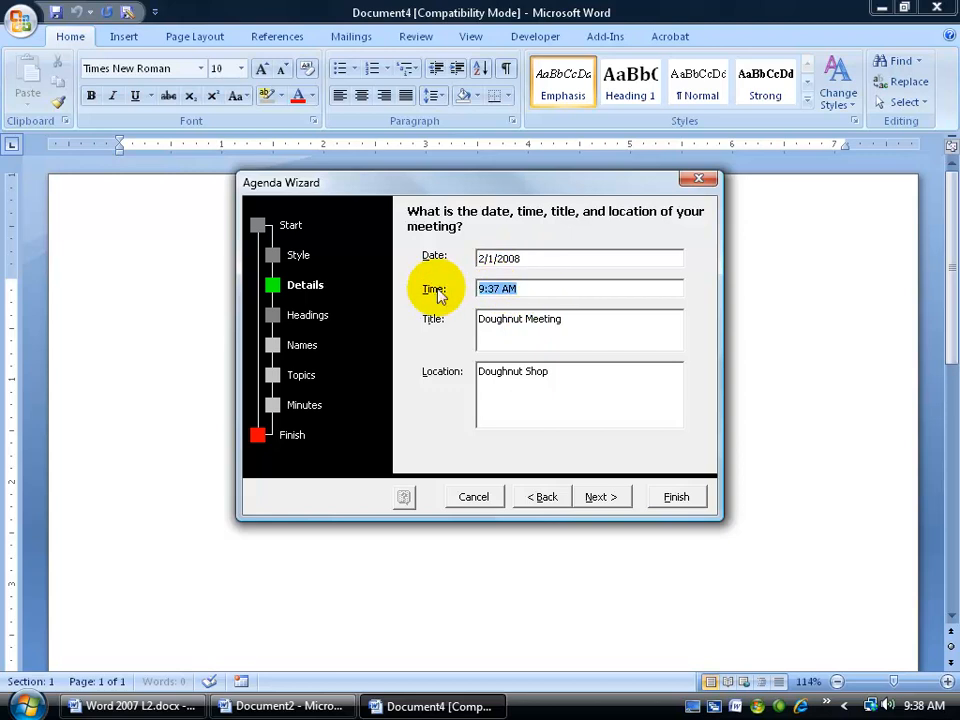
{"action": "type", "text": "2:00 PM"}
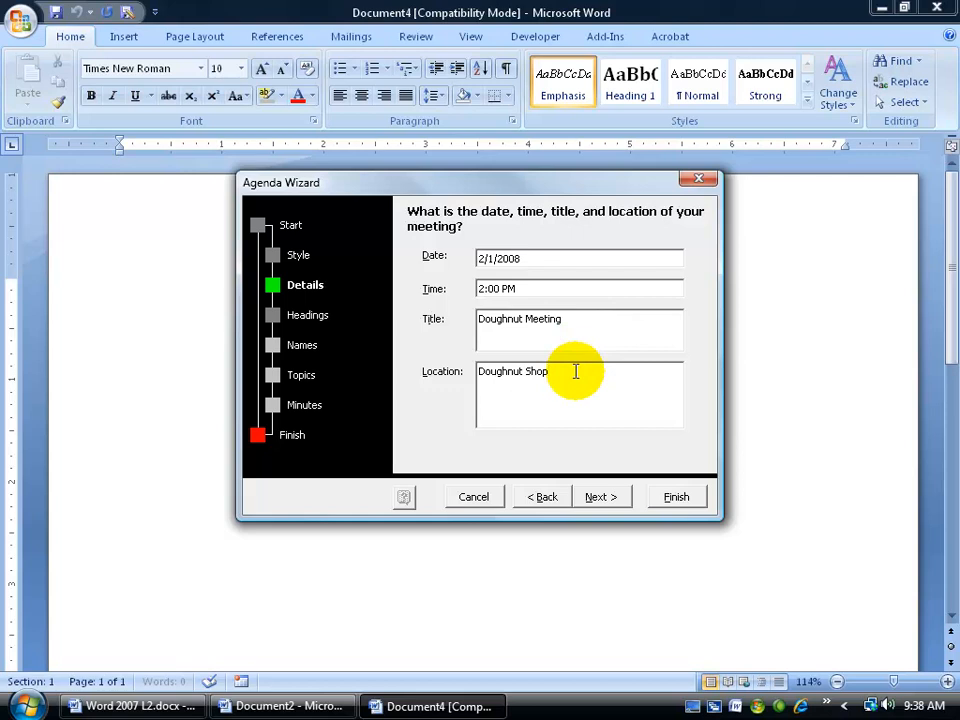
{"action": "type", "text": "pe"}
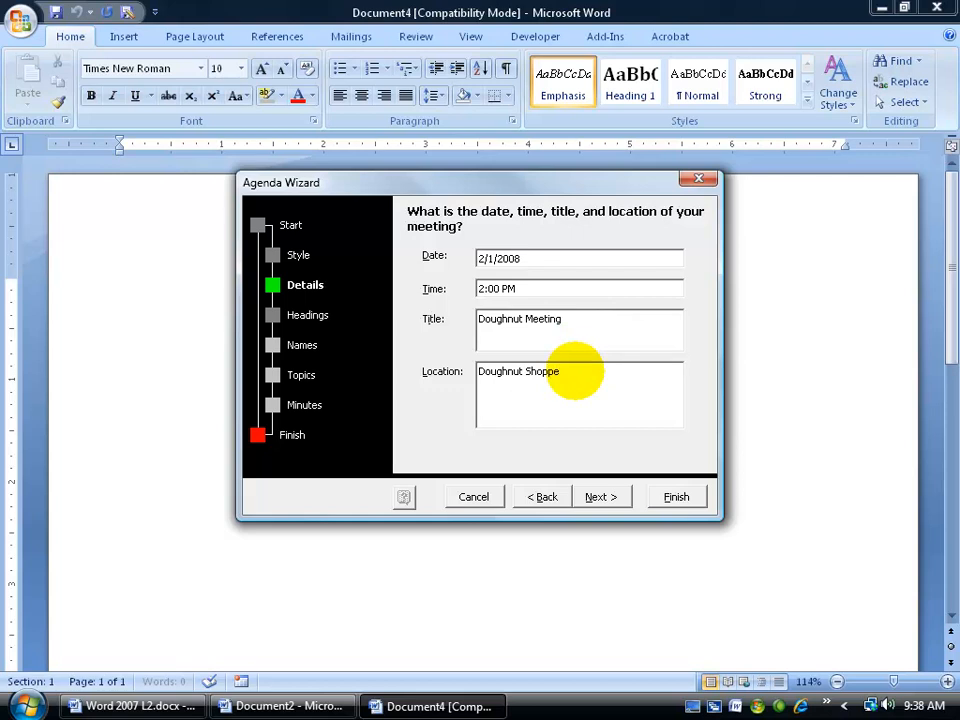
- Keep the Please read, Please bring and Special notes headings and continue to Names
{"action": "left_click", "coordinate": [600, 496]}
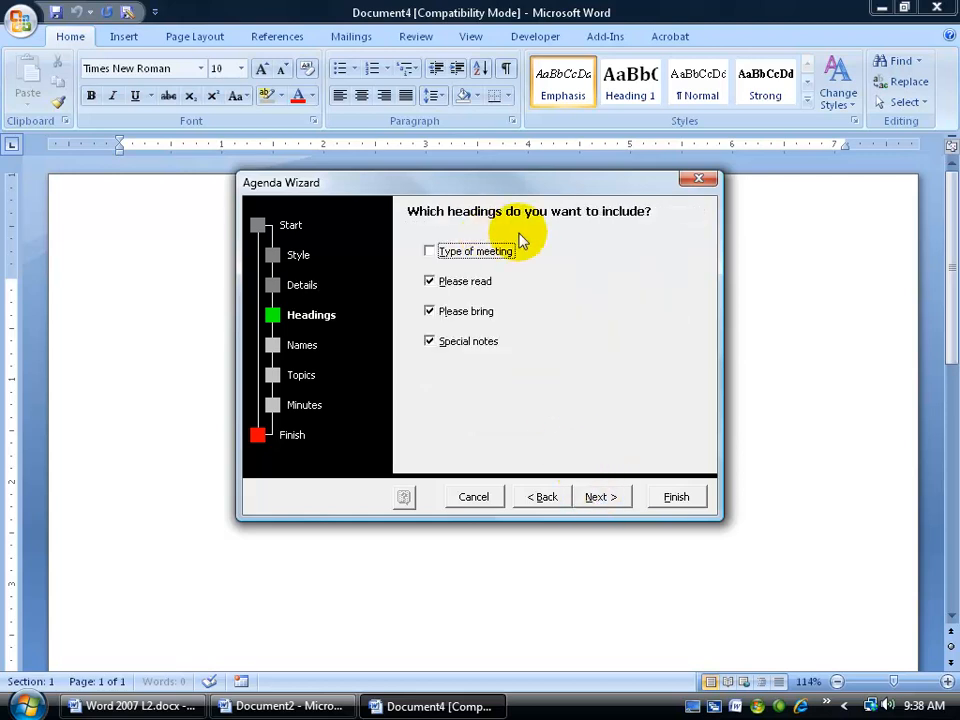
{"action": "mouse_move", "coordinate": [452, 296]}
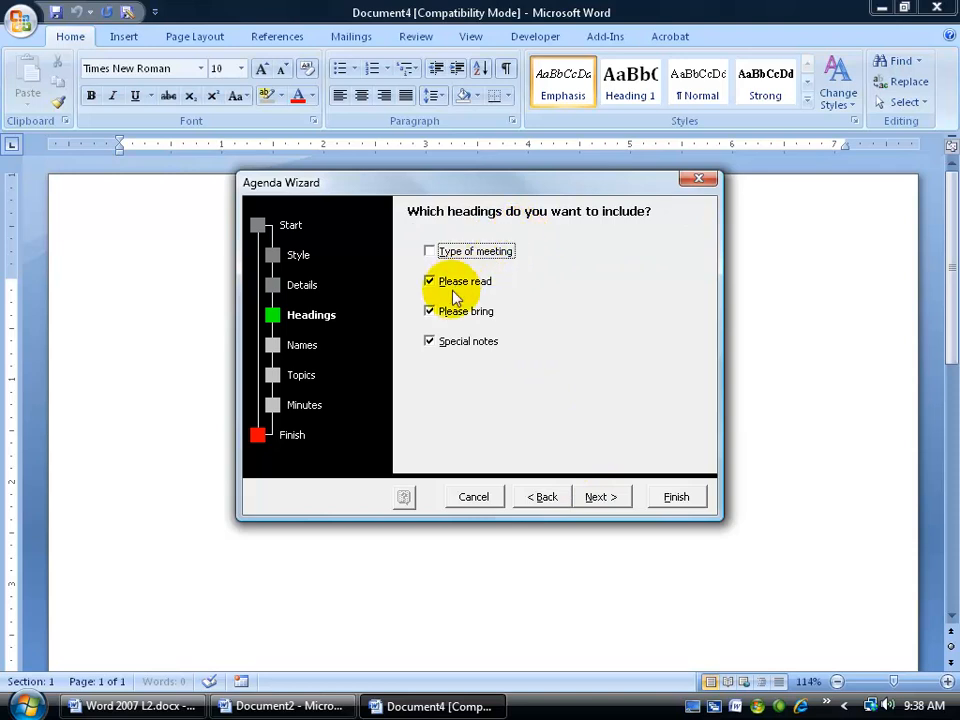
{"action": "mouse_move", "coordinate": [510, 324]}
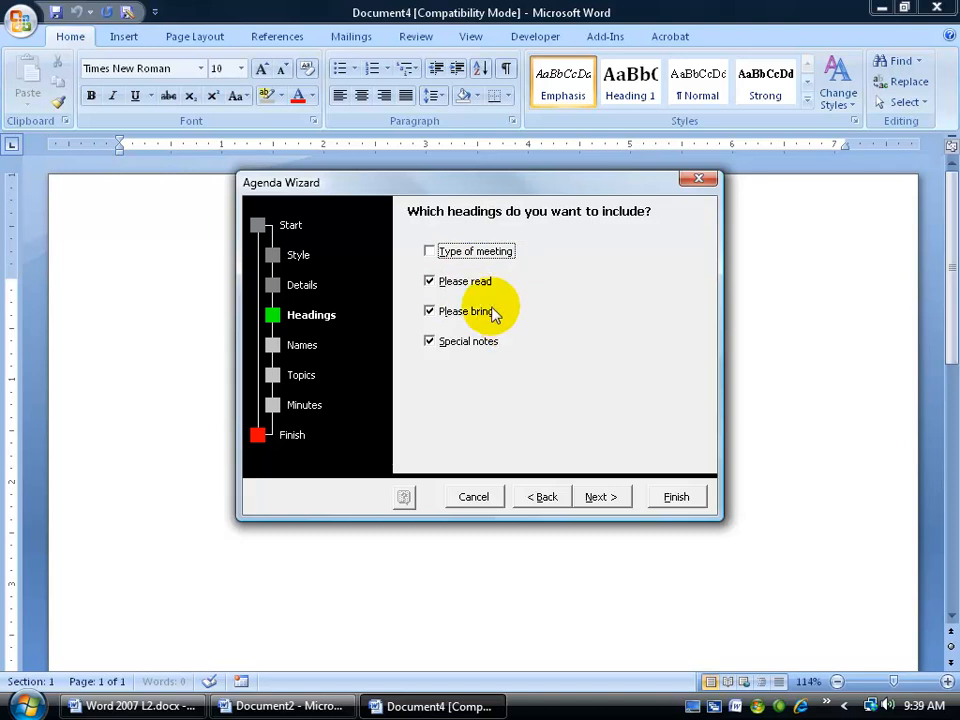
{"action": "left_click", "coordinate": [596, 496]}
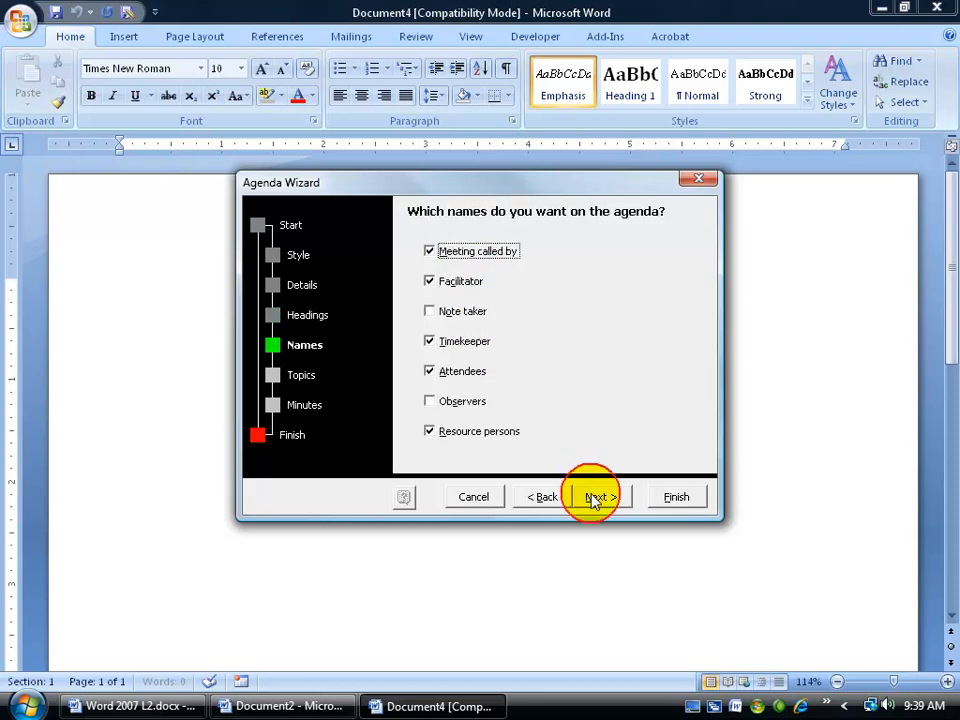
{"action": "mouse_move", "coordinate": [556, 270]}
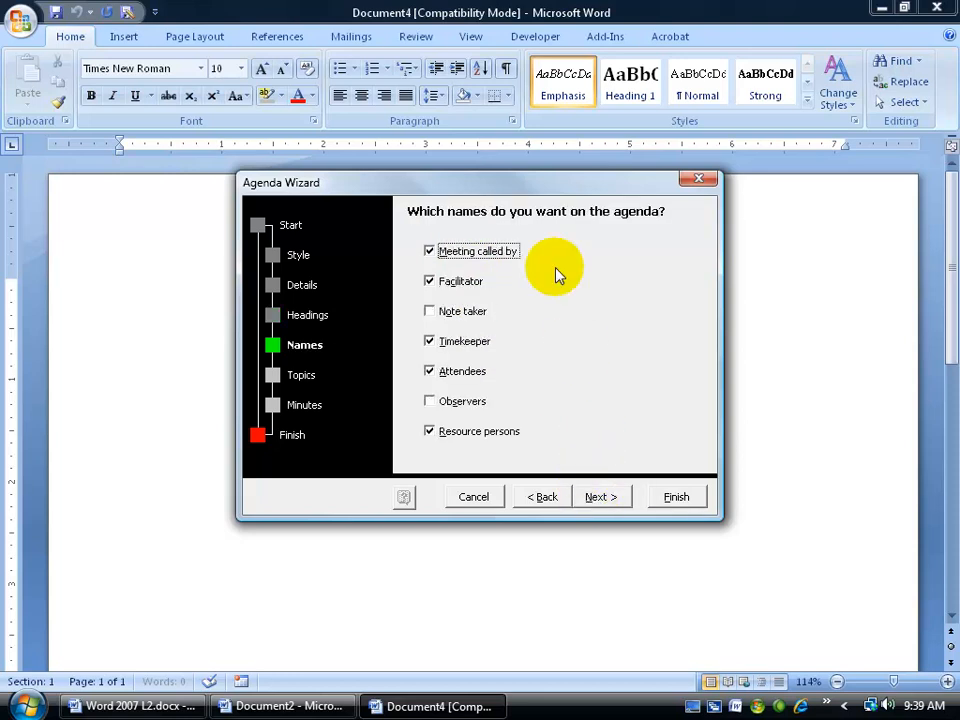
- Include Observers among the agenda names and continue to the Topics page
{"action": "left_click", "coordinate": [430, 400]}
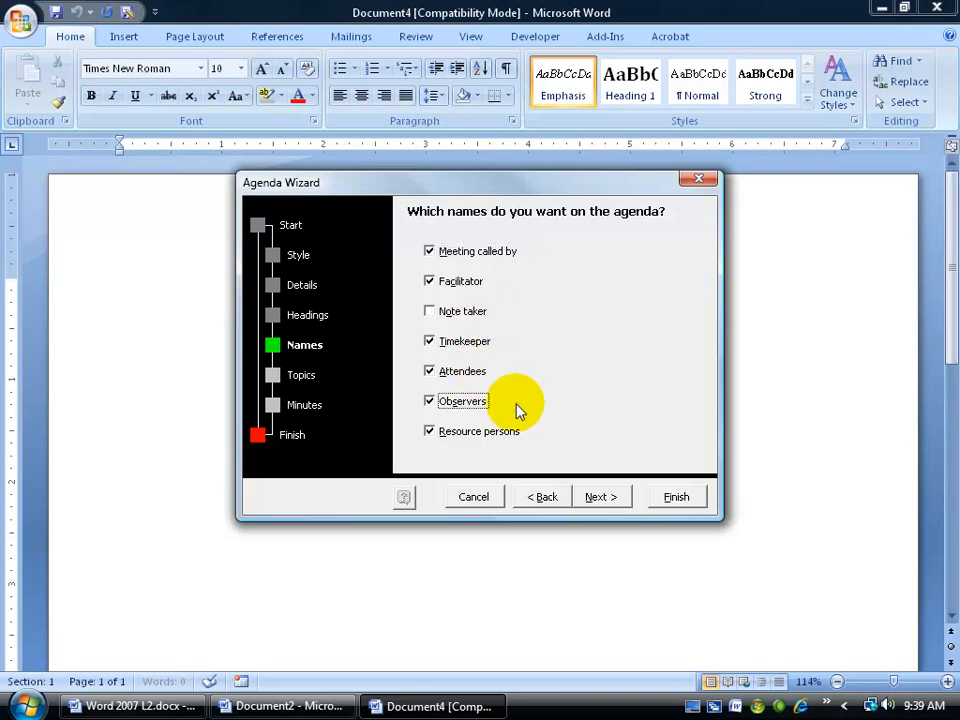
{"action": "left_click", "coordinate": [600, 496]}
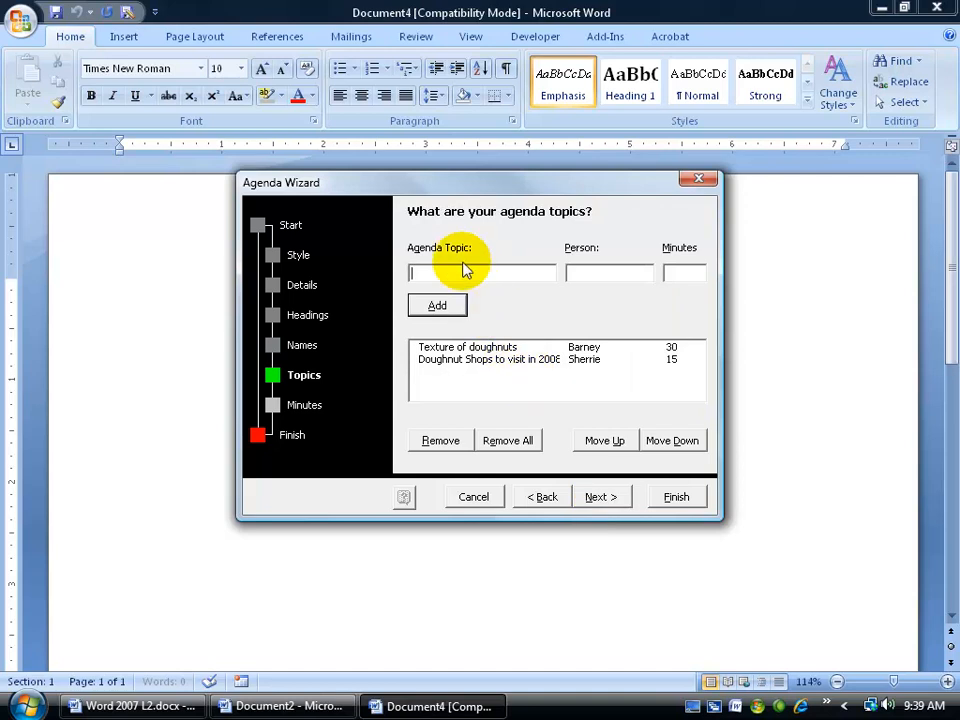
- Add the Color of doughnuts topic with 45 minutes to the agenda topics list
{"action": "left_click", "coordinate": [466, 348]}
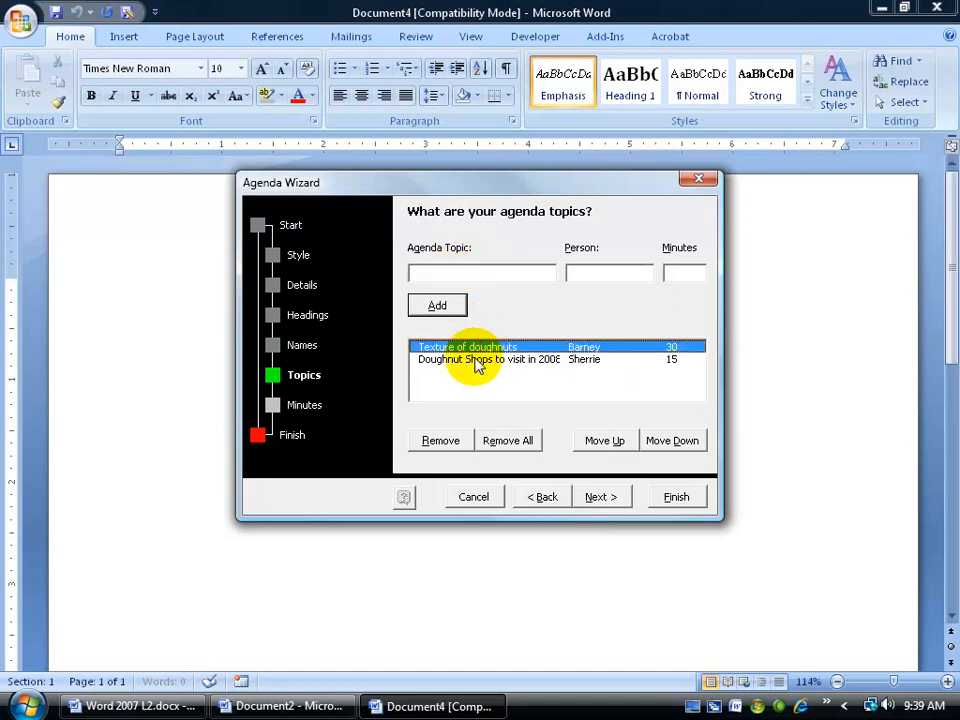
{"action": "left_click", "coordinate": [476, 360]}
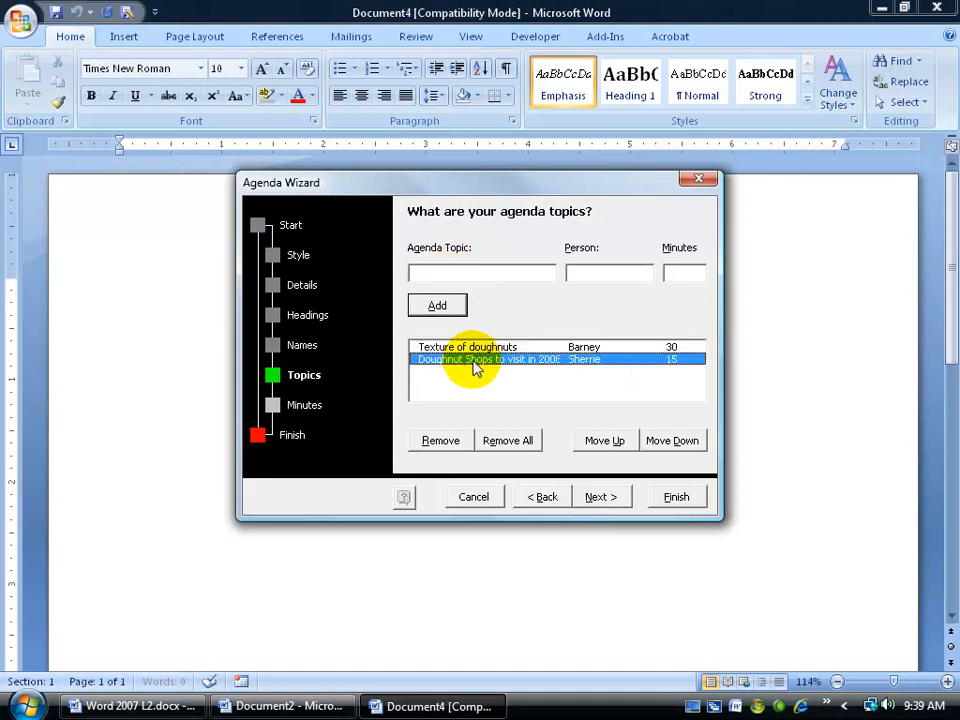
{"action": "mouse_move", "coordinate": [458, 290]}
{"action": "type", "text": "bob"}
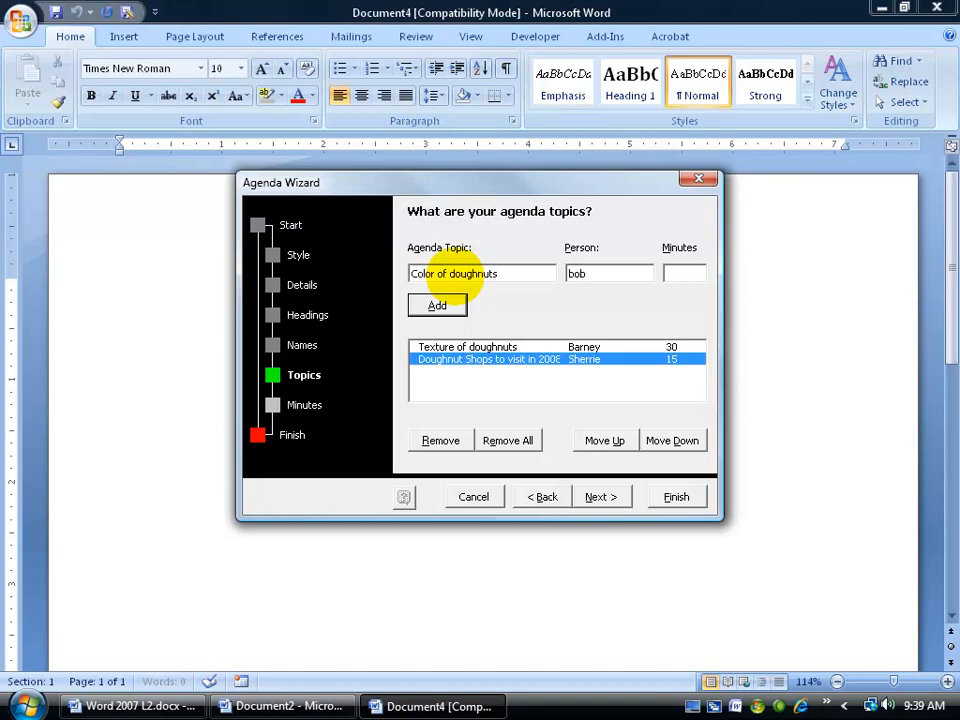
{"action": "type", "text": "45"}
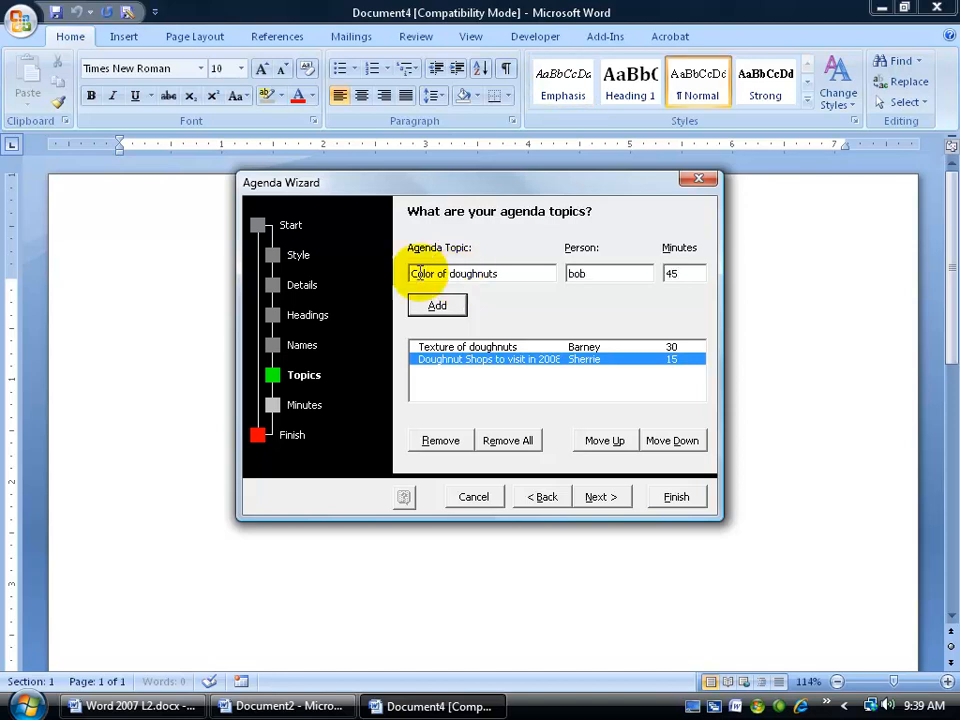
{"action": "left_click", "coordinate": [436, 304]}
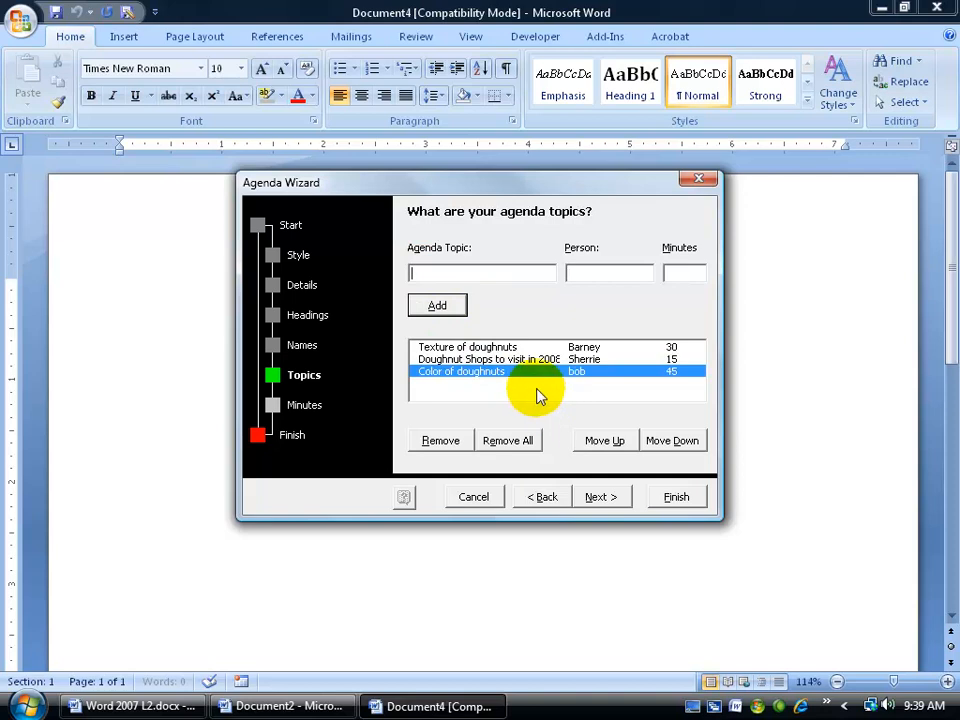
{"action": "mouse_move", "coordinate": [490, 376]}
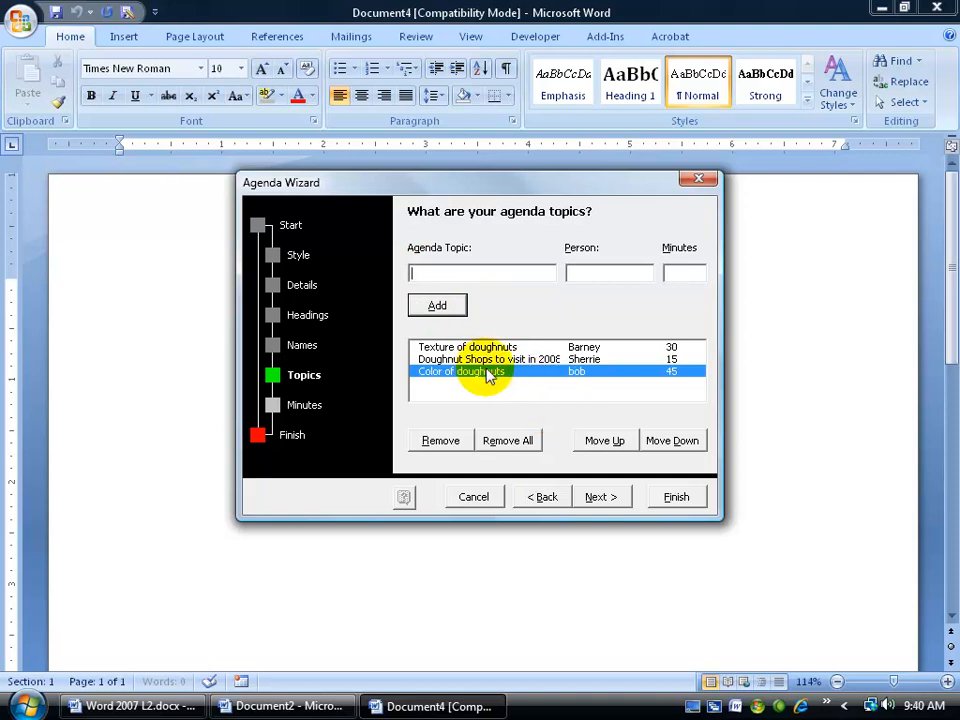
- Reorder topics so Texture is first and Color second, then continue to the minutes question
{"action": "left_click", "coordinate": [604, 440]}
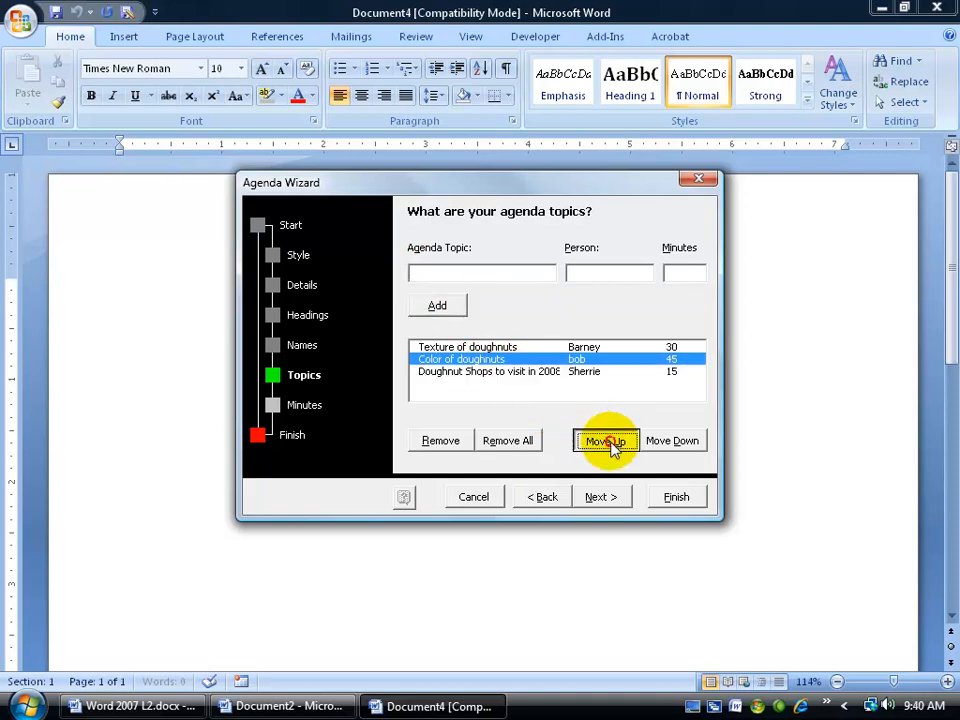
{"action": "left_click", "coordinate": [604, 440]}
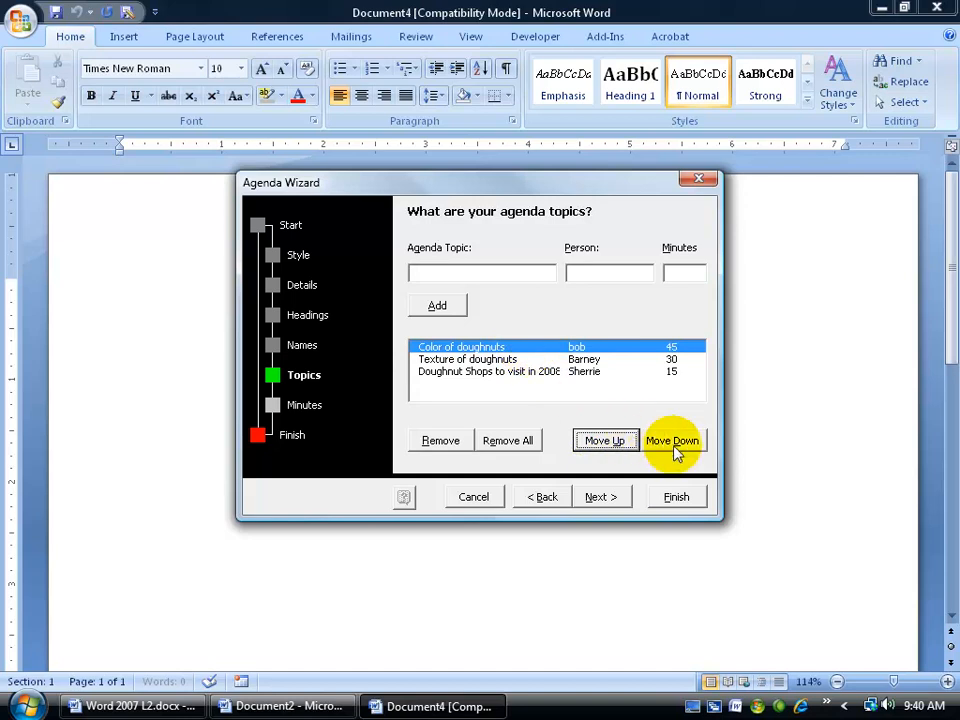
{"action": "left_click", "coordinate": [672, 440]}
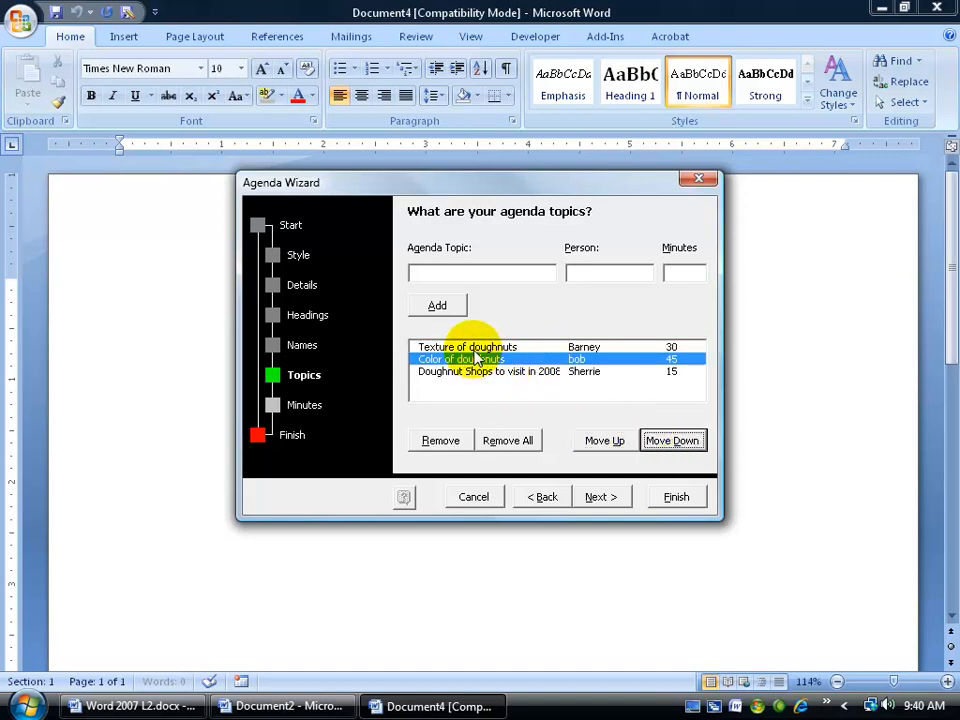
{"action": "left_click", "coordinate": [604, 440]}
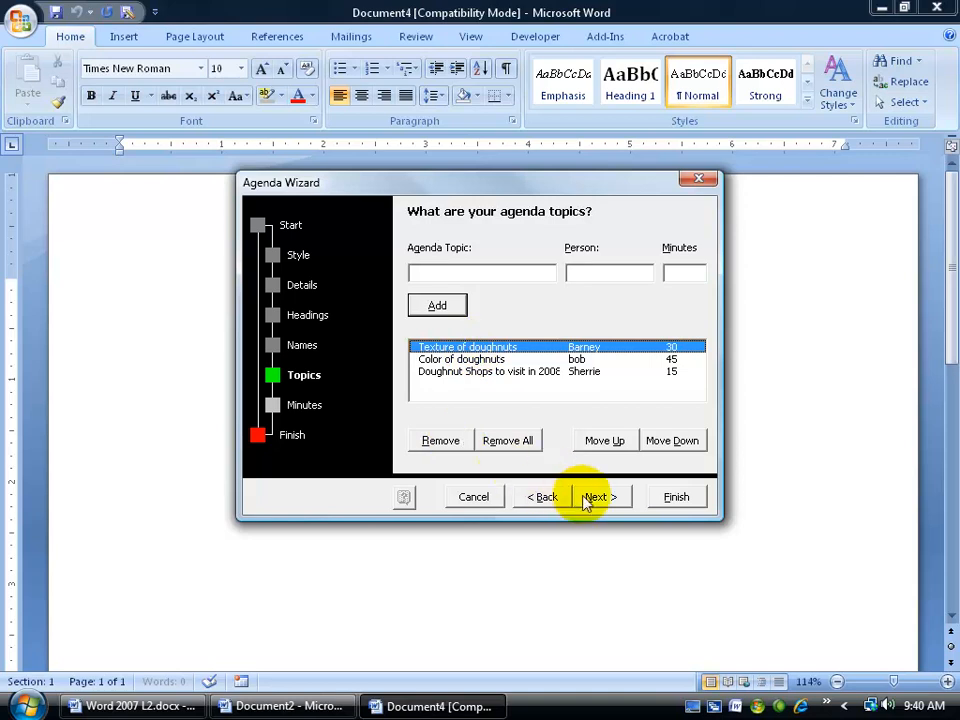
{"action": "left_click", "coordinate": [596, 496]}
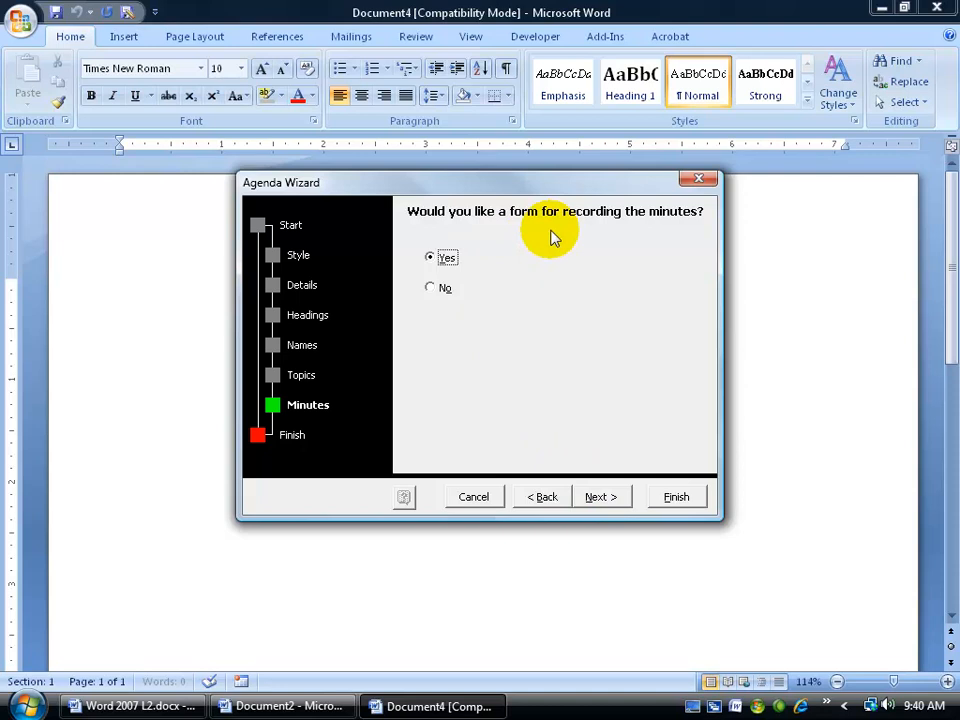
{"action": "mouse_move", "coordinate": [502, 486]}
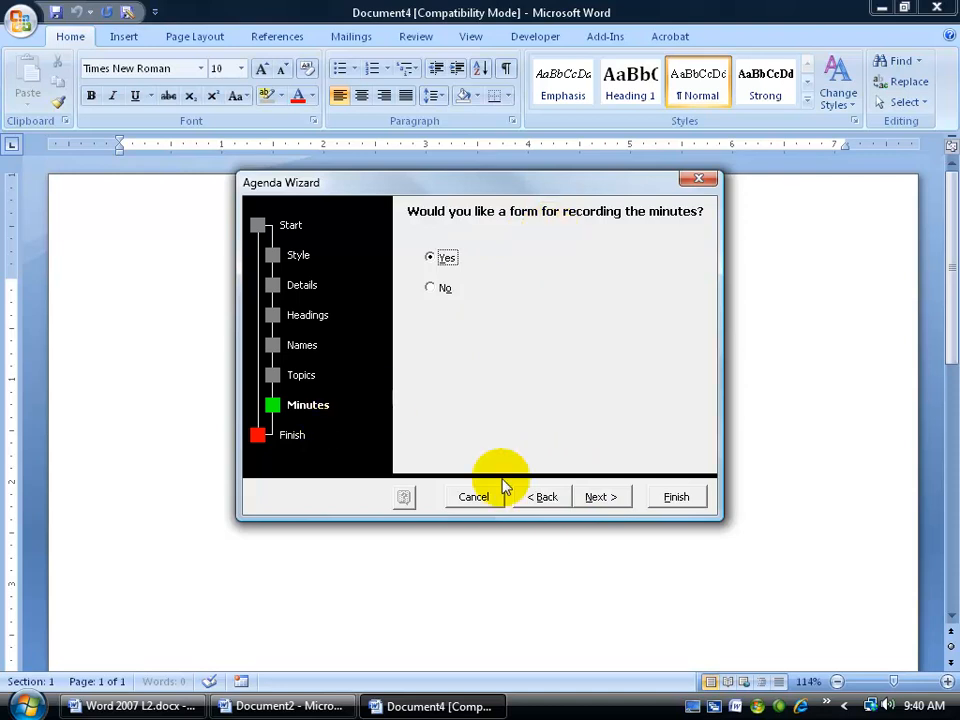
{"action": "mouse_move", "coordinate": [304, 424]}
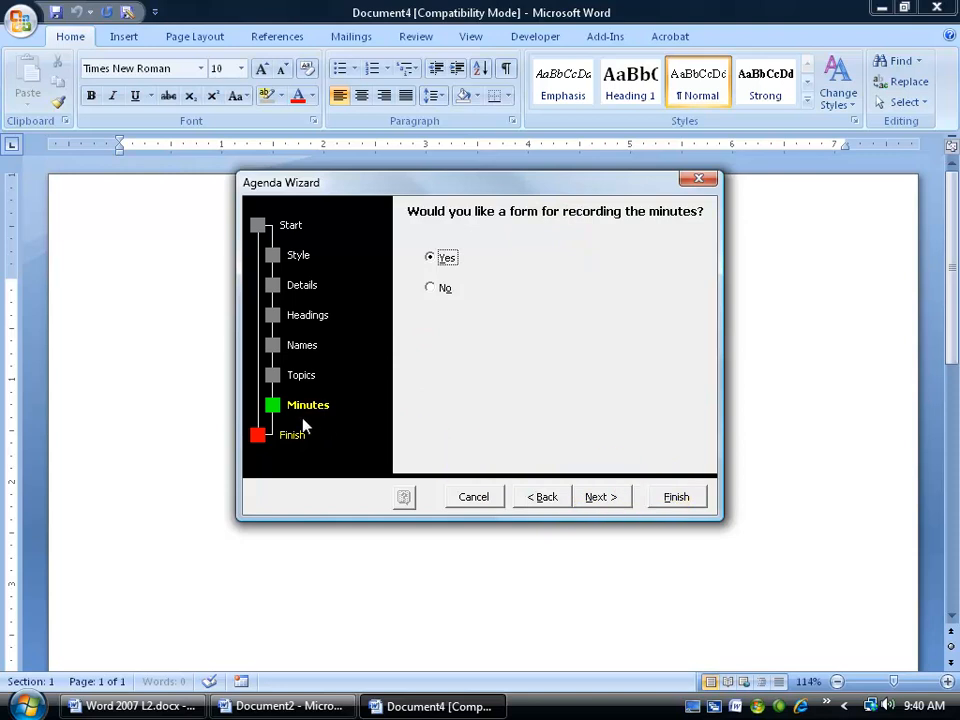
- Keep the minutes form requested and finish the wizard to generate the Doughnut Meeting agenda
{"action": "left_click", "coordinate": [600, 496]}
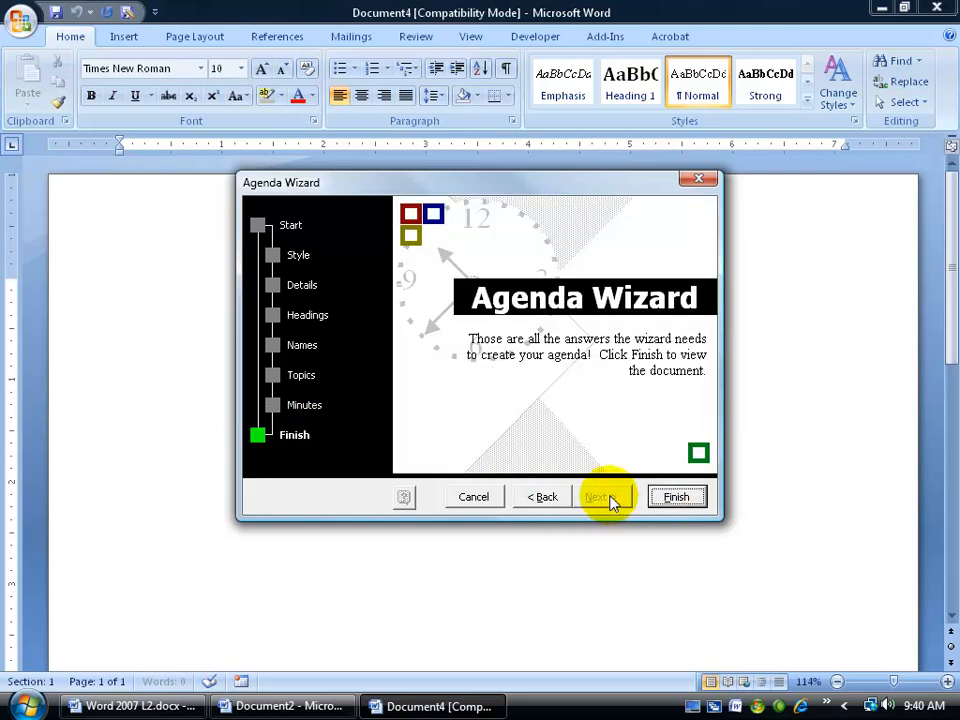
{"action": "left_click", "coordinate": [676, 496]}
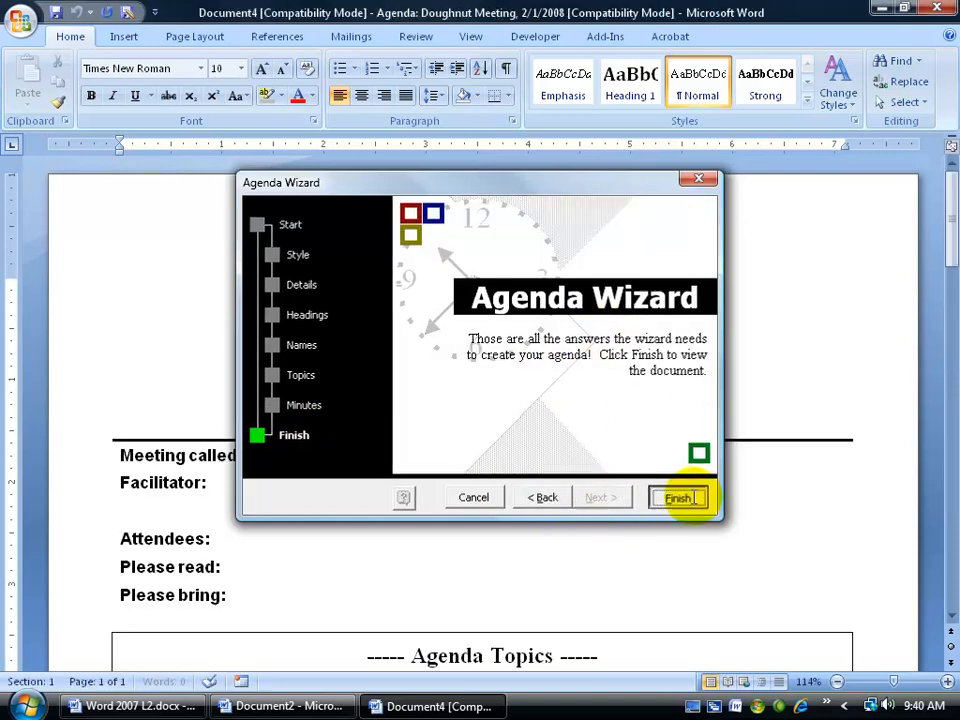
- Fill the agenda's Meeting called by field with 'Me'
{"action": "left_click", "coordinate": [680, 496]}
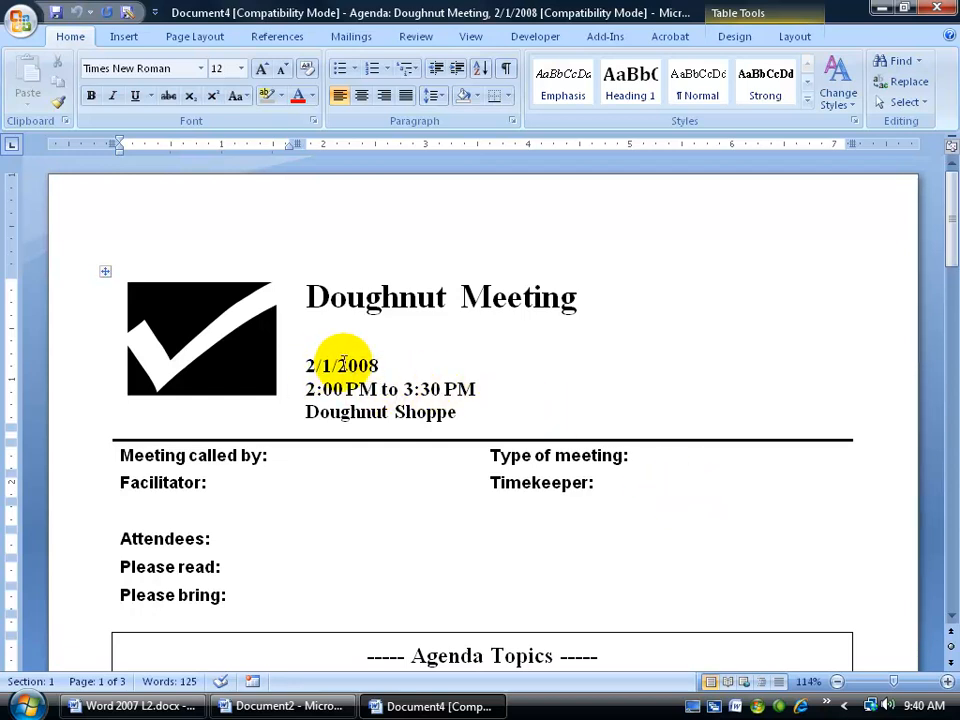
{"action": "scroll", "scroll_direction": "up", "scroll_amount": 3}
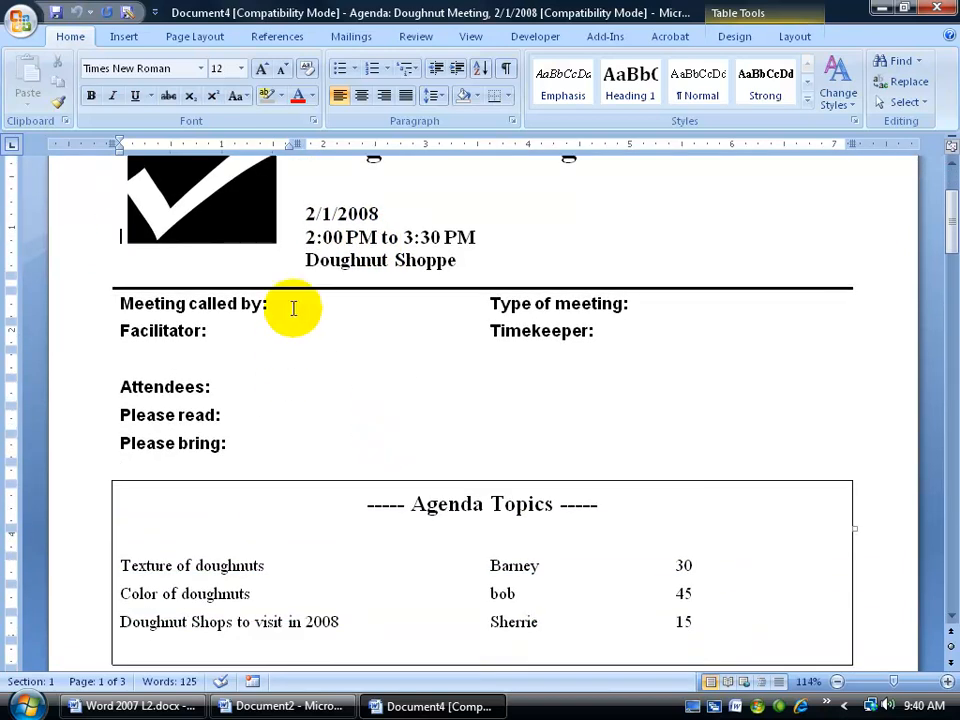
{"action": "left_click", "coordinate": [140, 68]}
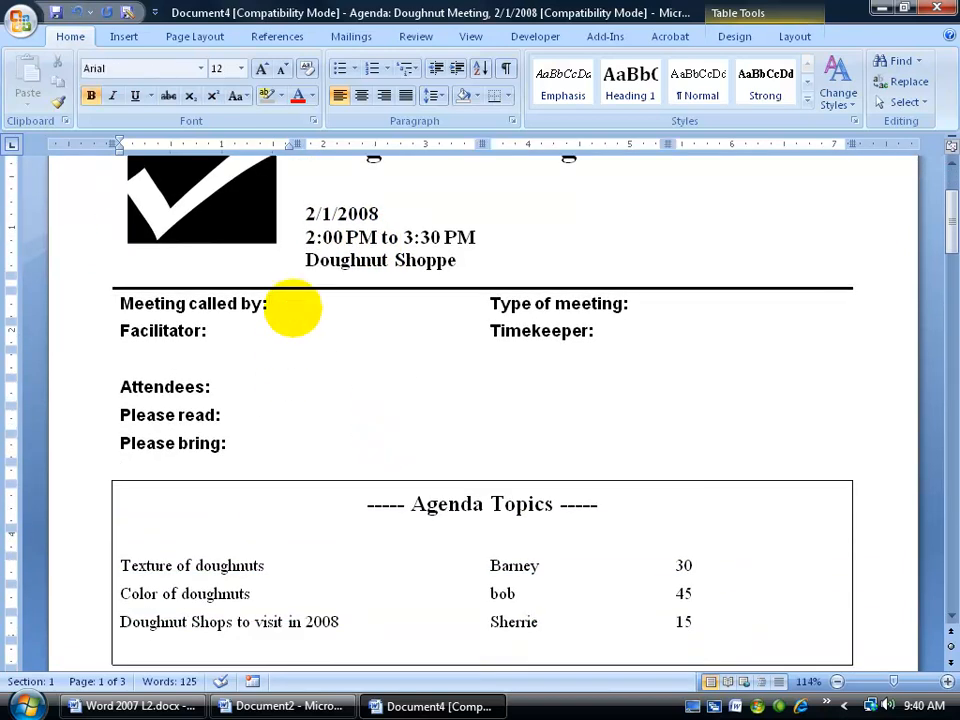
{"action": "left_click", "coordinate": [272, 304]}
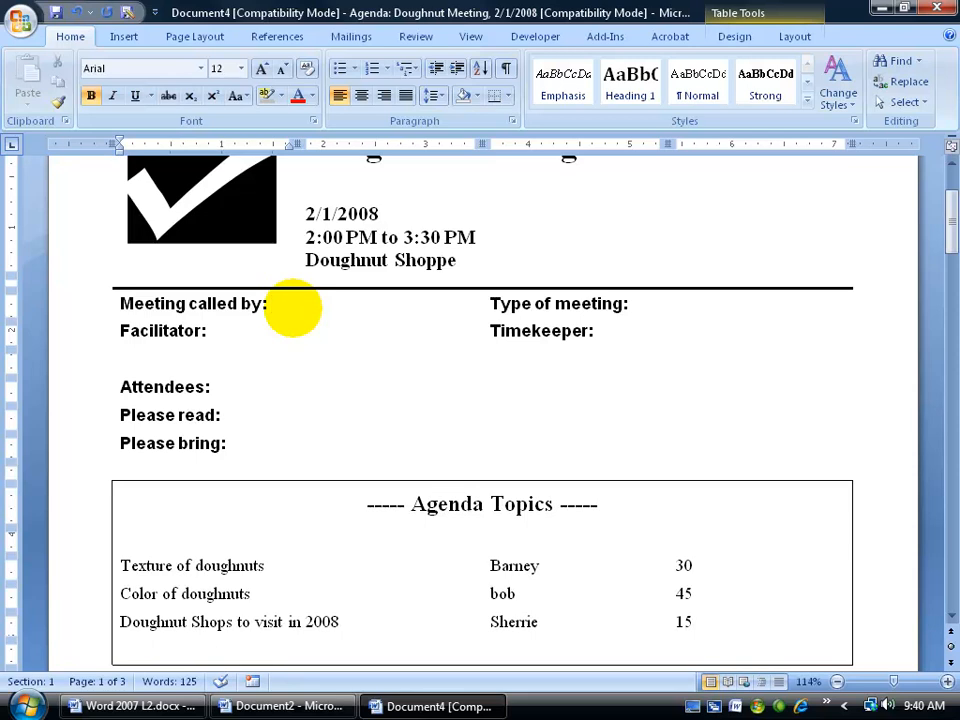
{"action": "type", "text": "Me"}
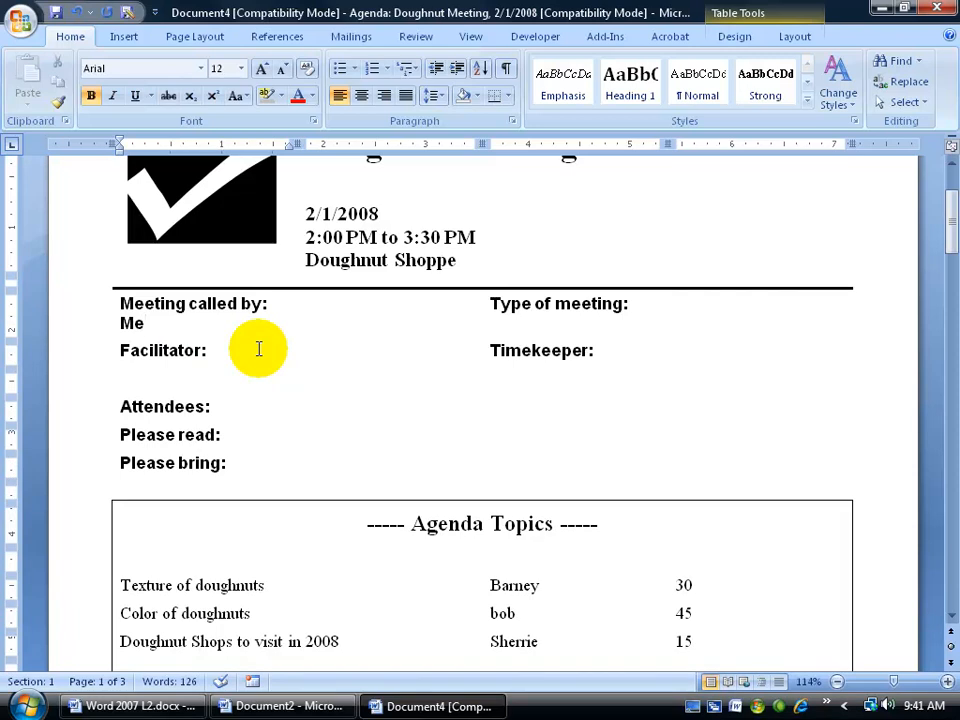
{"action": "scroll", "scroll_direction": "down", "scroll_amount": 3}
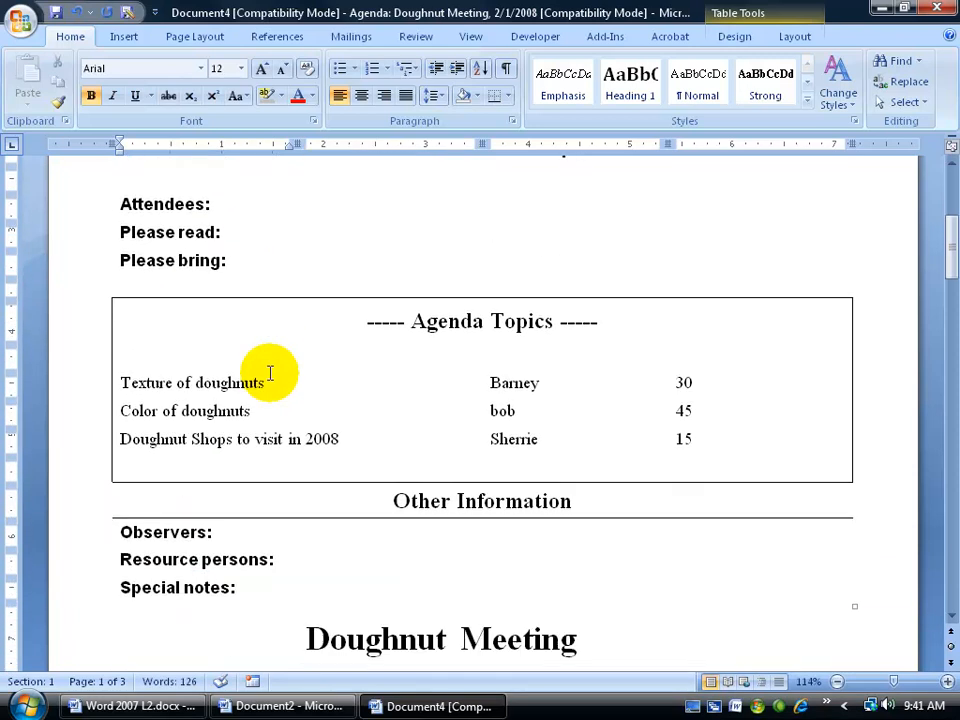
{"action": "scroll", "scroll_direction": "down", "scroll_amount": 3}
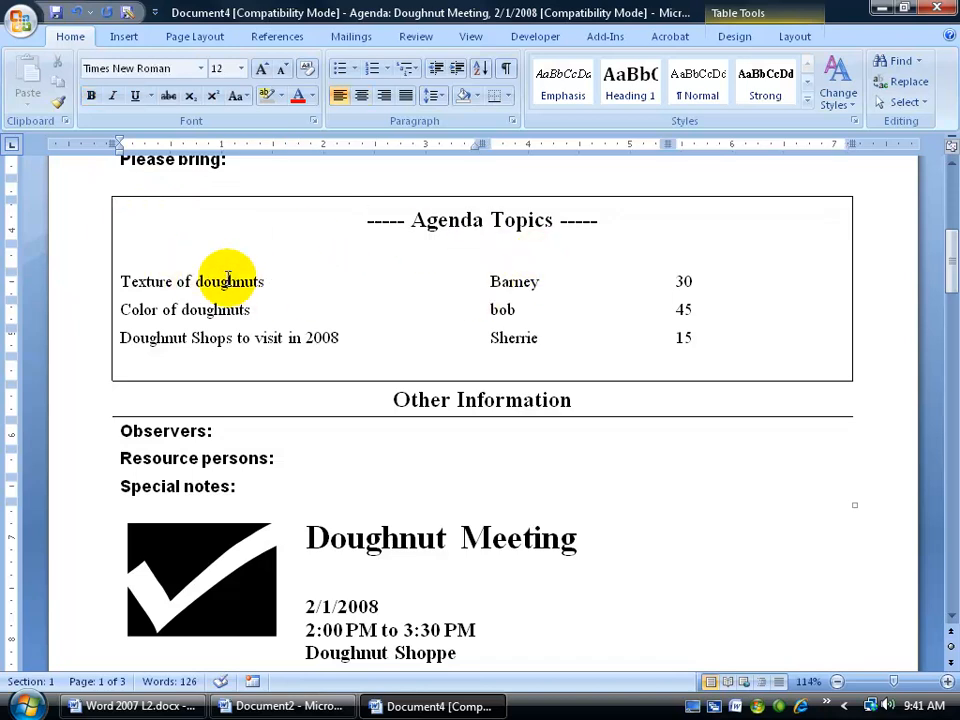
{"action": "mouse_move", "coordinate": [948, 270]}
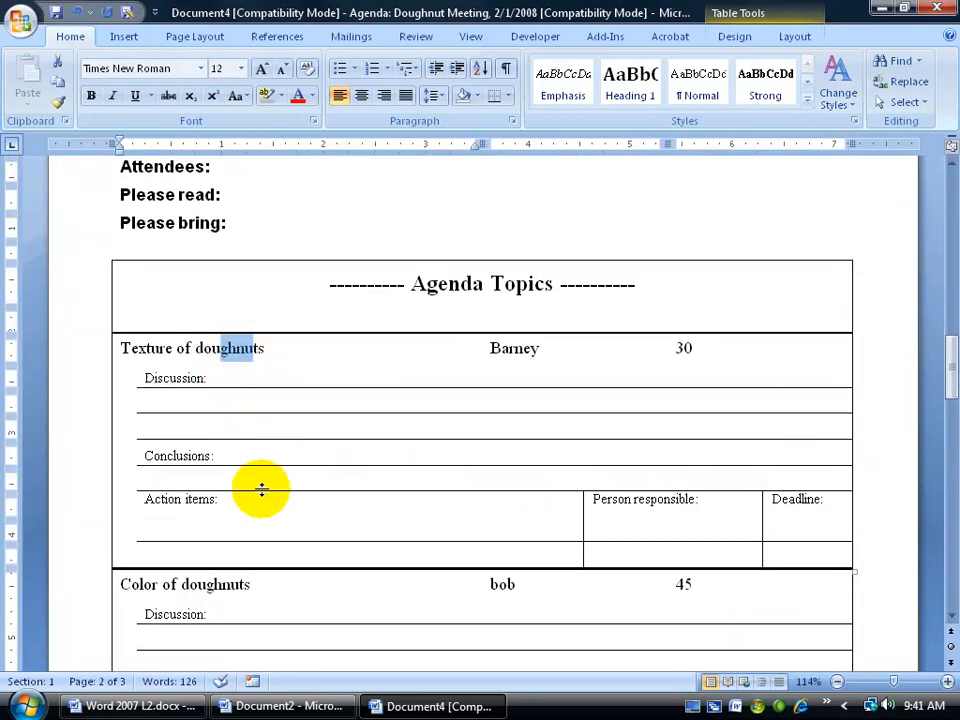
{"action": "scroll", "scroll_direction": "down", "scroll_amount": 3}
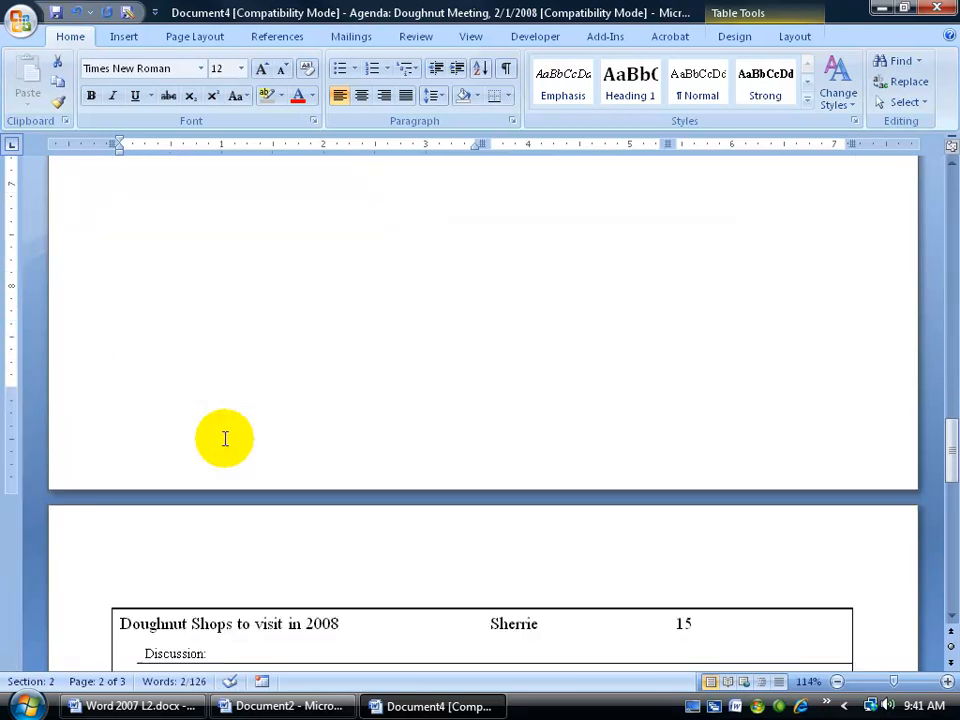
{"action": "scroll", "scroll_direction": "down", "scroll_amount": 3}
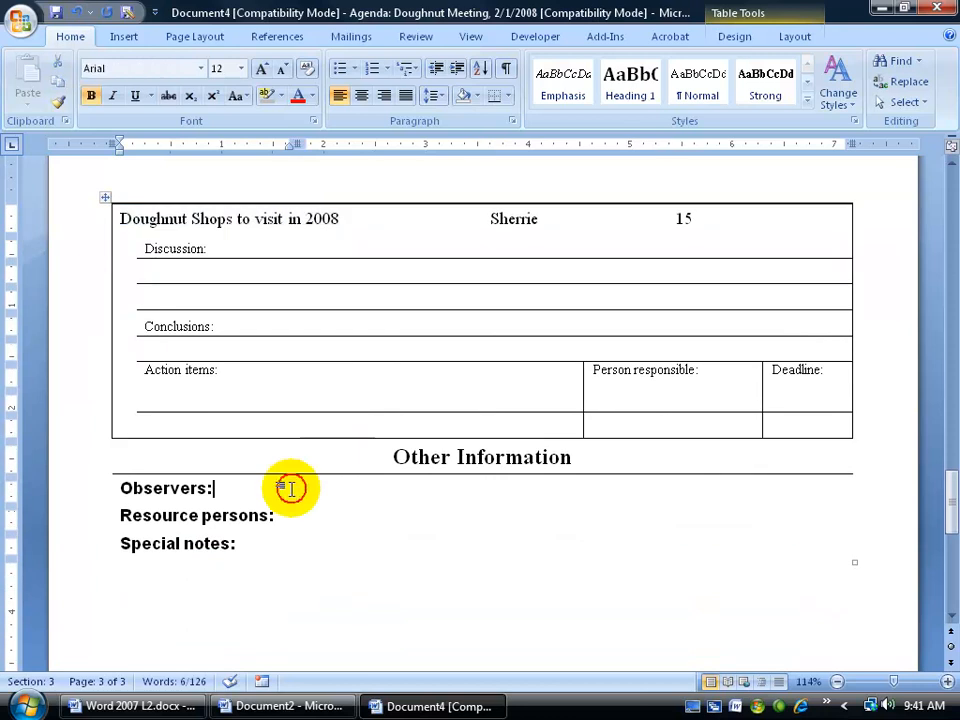
- Enter 'Cookie Monster' in the Observers field under Other Information
{"action": "type", "text": "C"}
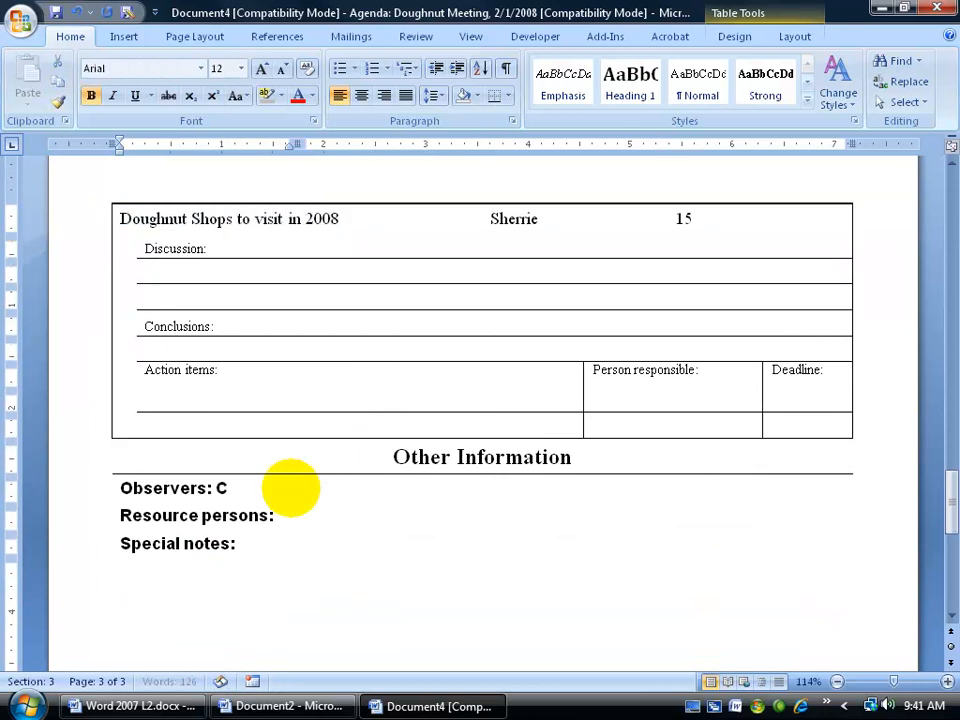
{"action": "type", "text": "ookie Monster"}
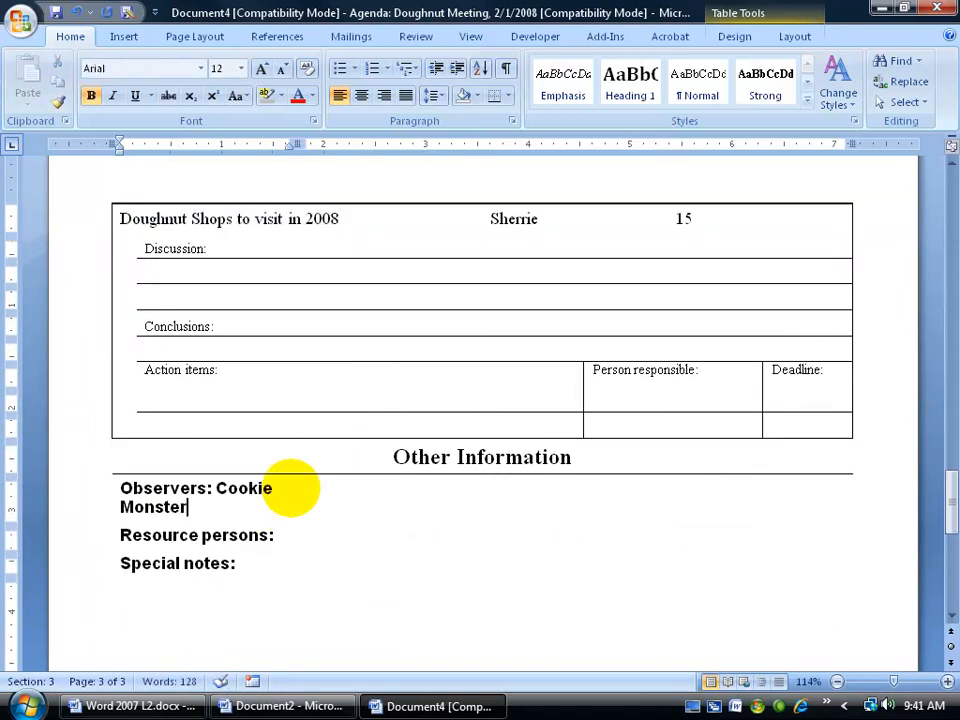
{"action": "mouse_move", "coordinate": [328, 280]}
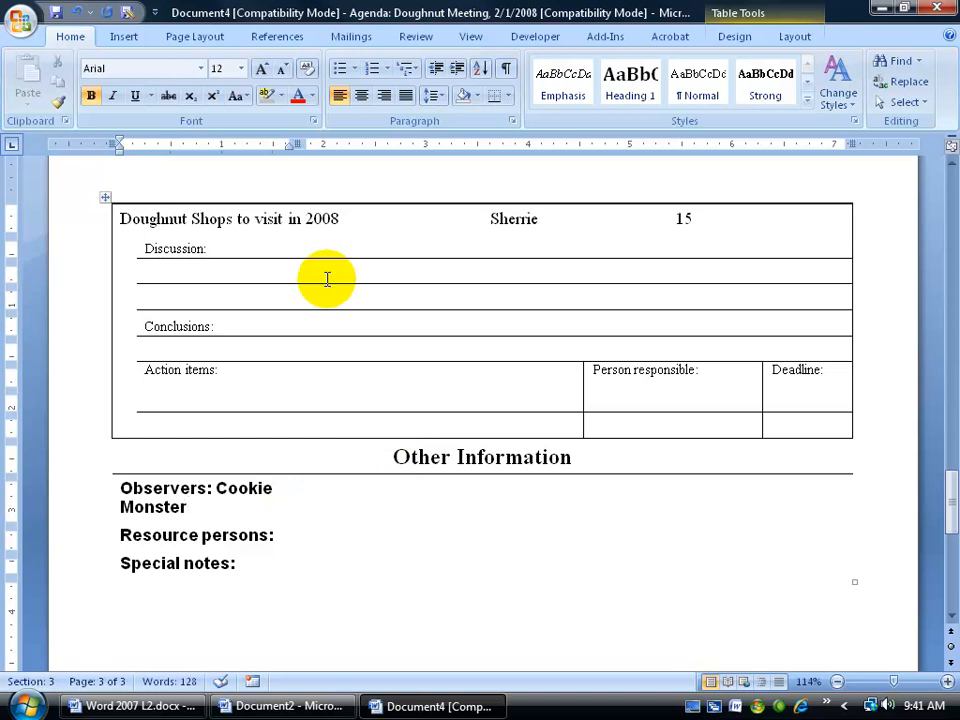
{"action": "mouse_move", "coordinate": [948, 510]}
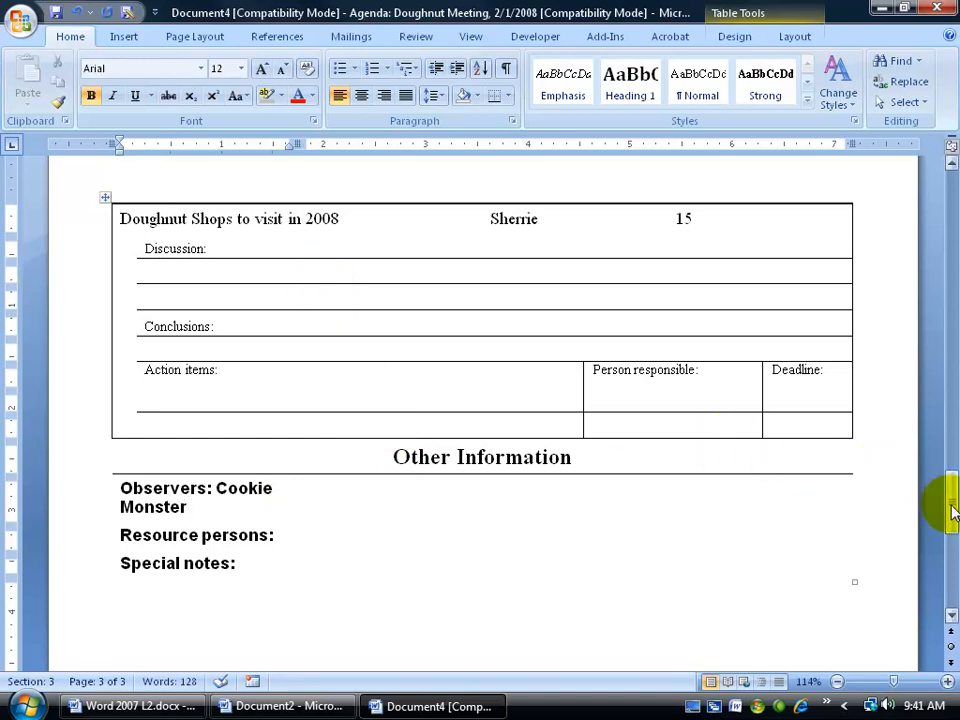